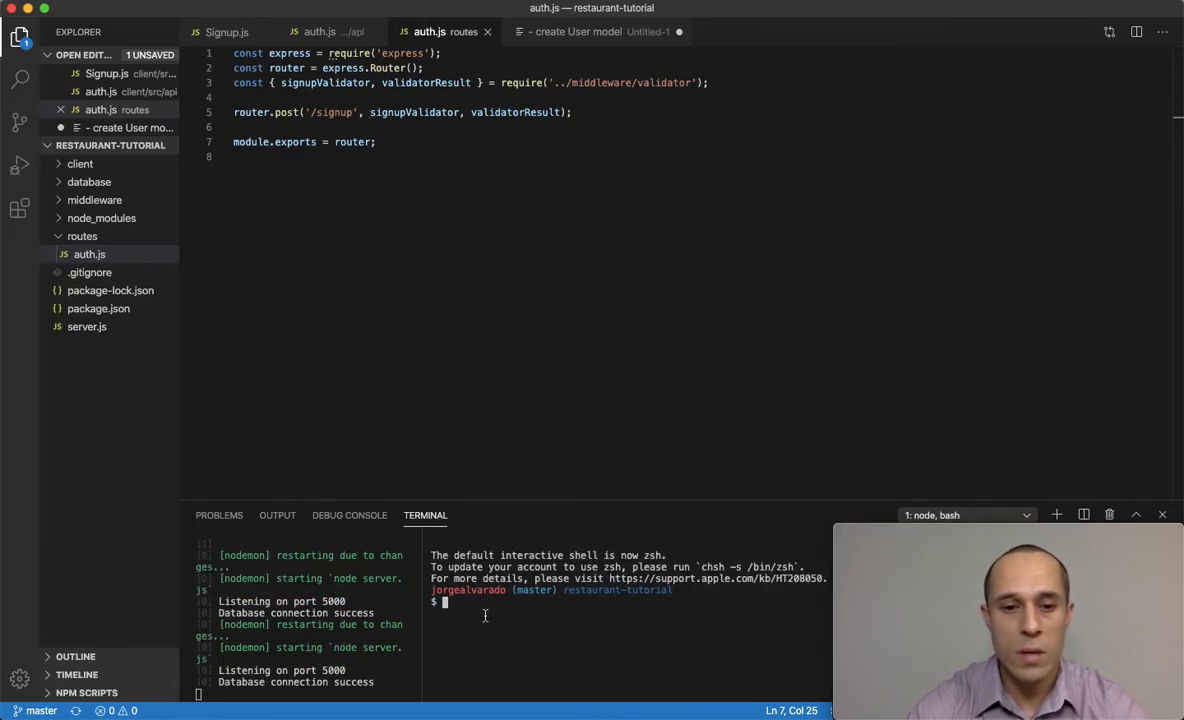
Run mkdir in the terminal to create a models directory
{"action": "type", "text": "m"}
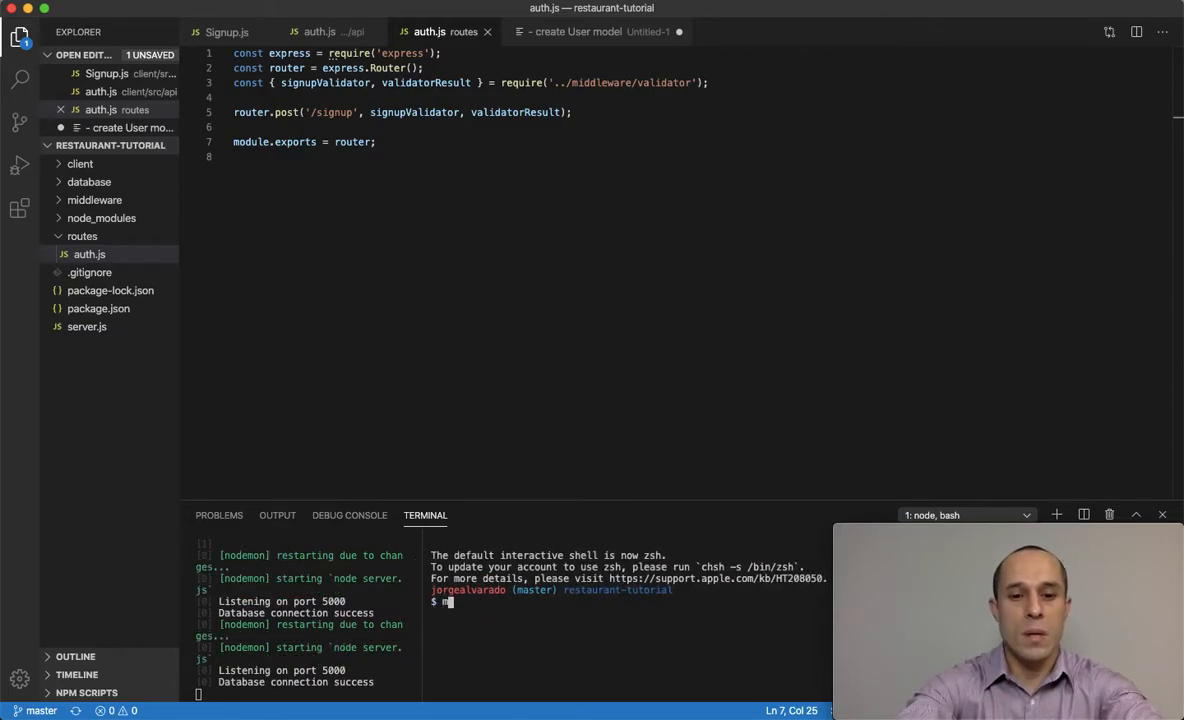
{"action": "type", "text": "kdir"}
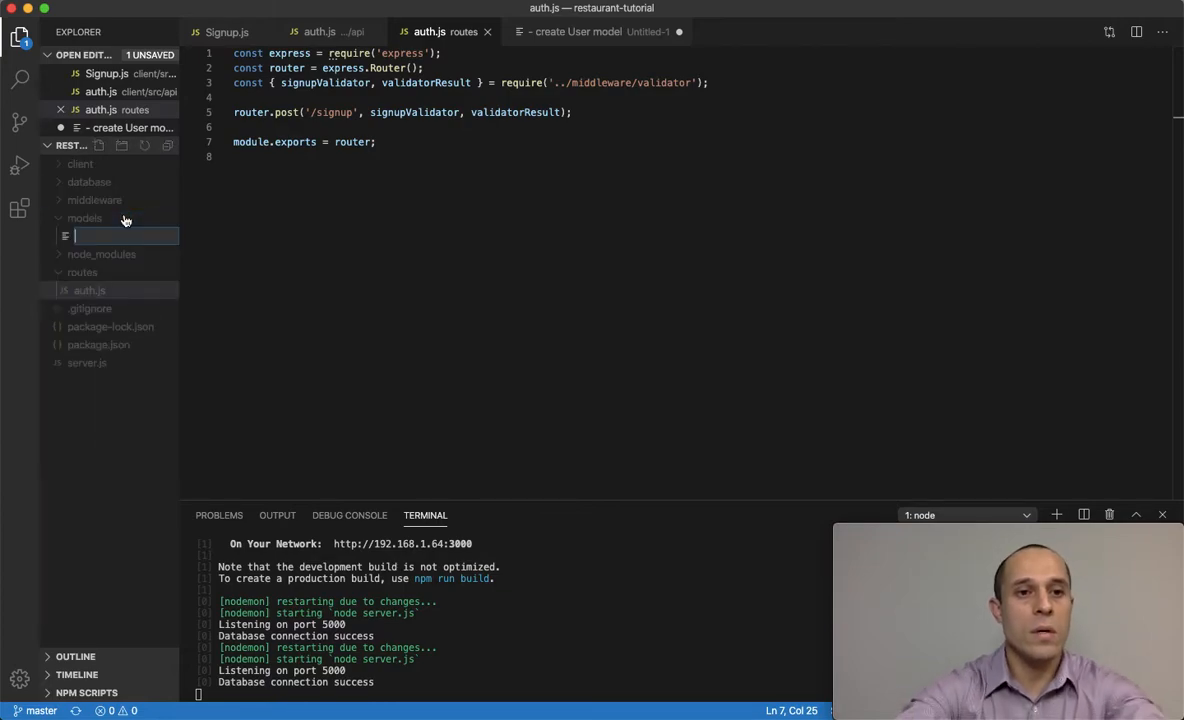
Create models/User.js with const mongoose = require('mongoose'); on line 1
{"action": "type", "text": "User."}
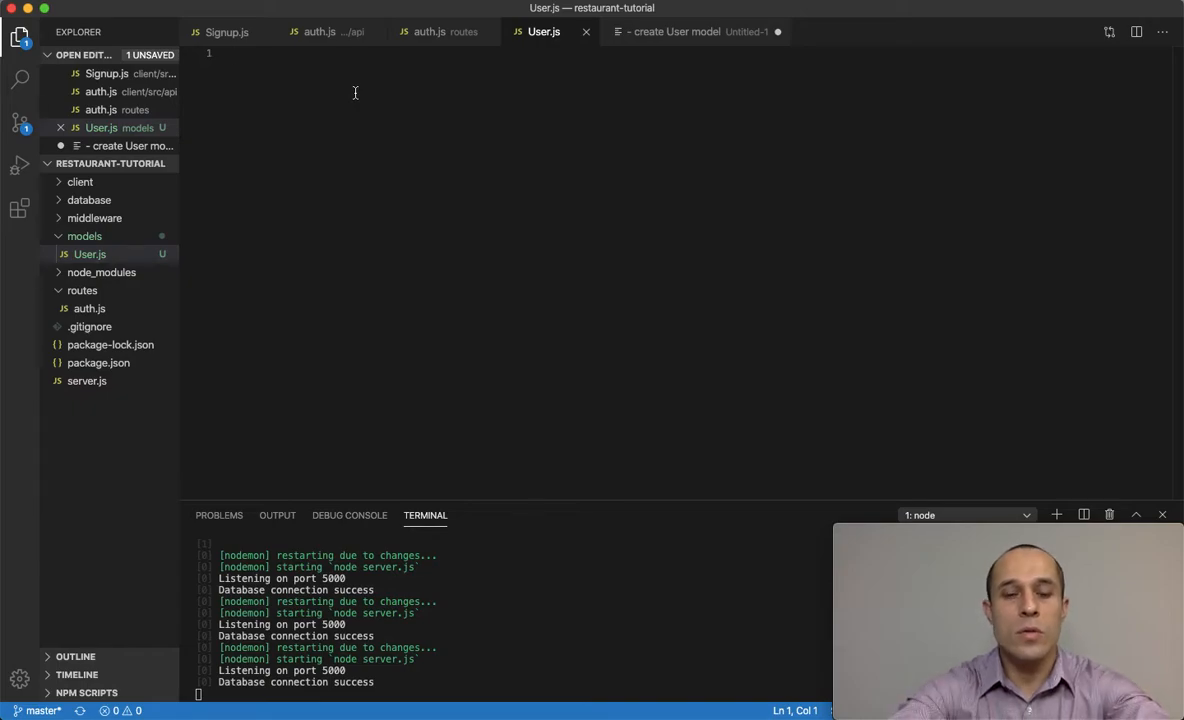
{"action": "type", "text": "const m"}
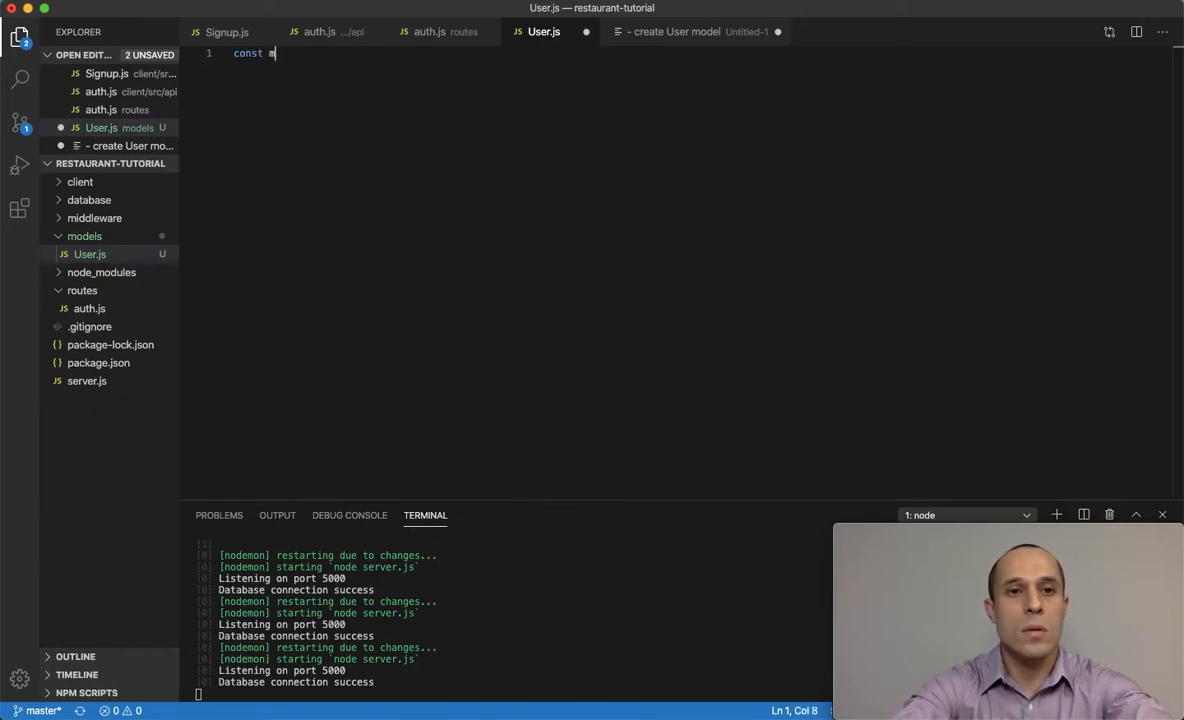
{"action": "type", "text": "ongoose = require('"}
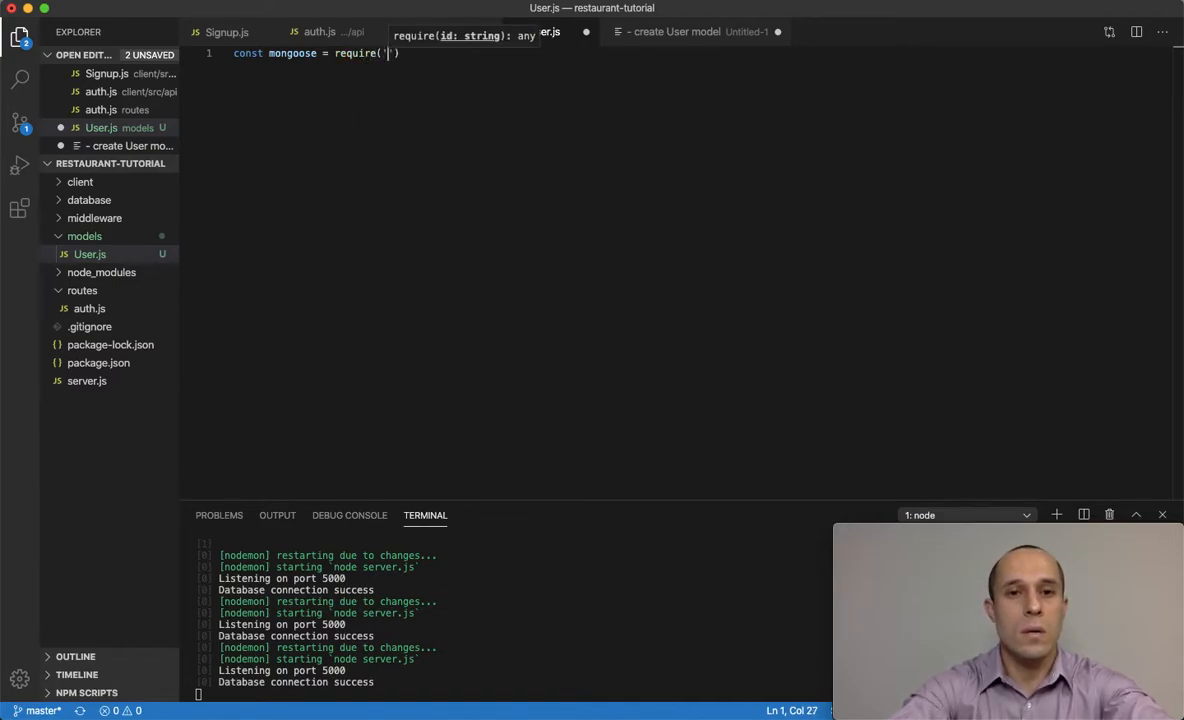
{"action": "type", "text": "mongoos"}
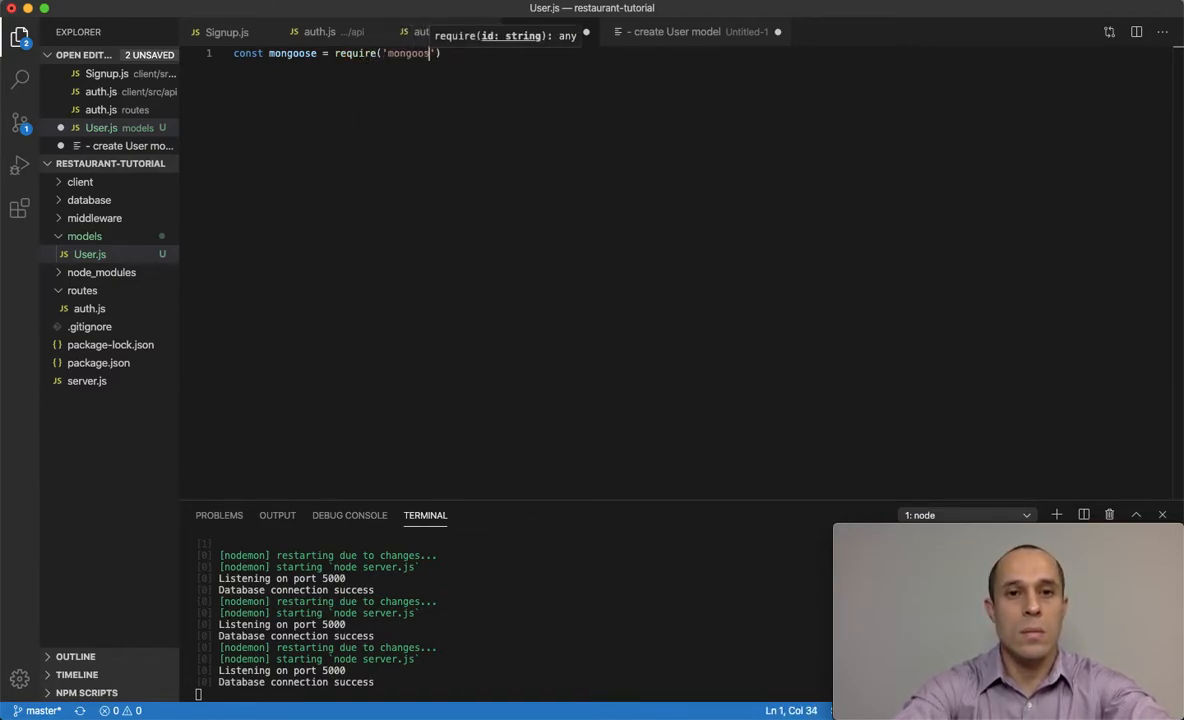
{"action": "type", "text": "e');"}
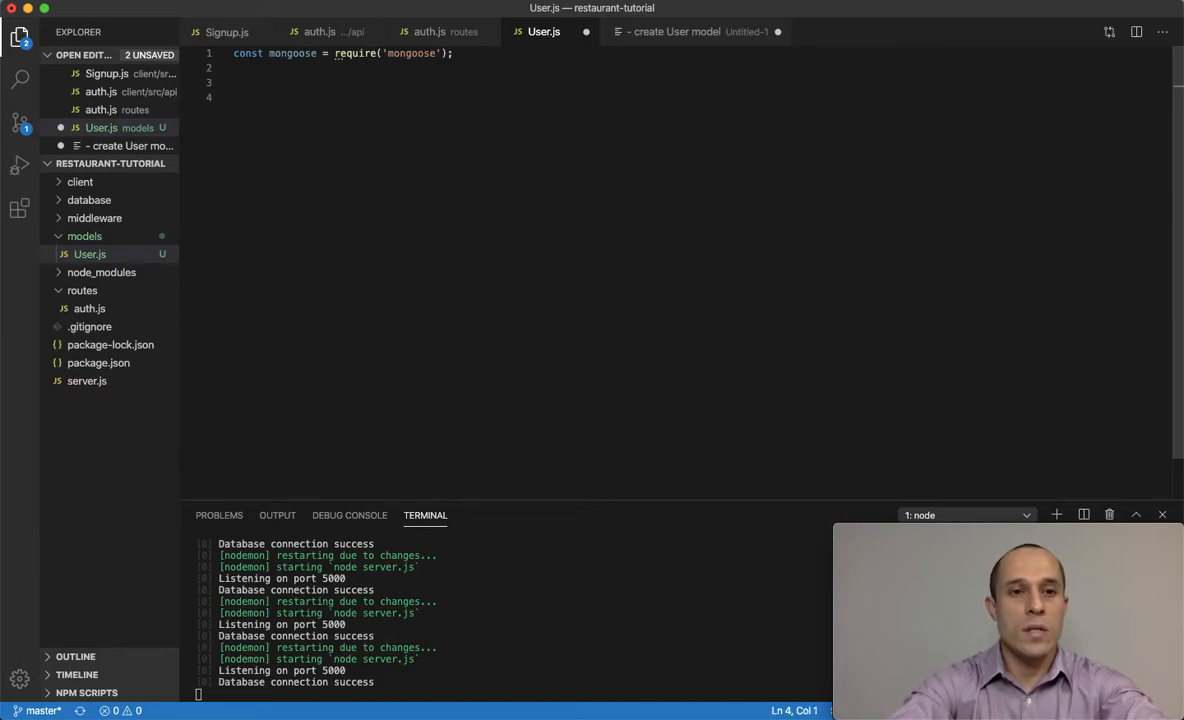
Declare const UserSchema = new mongoose.Schema({ }) with an empty line inside the braces
{"action": "type", "text": "const User"}
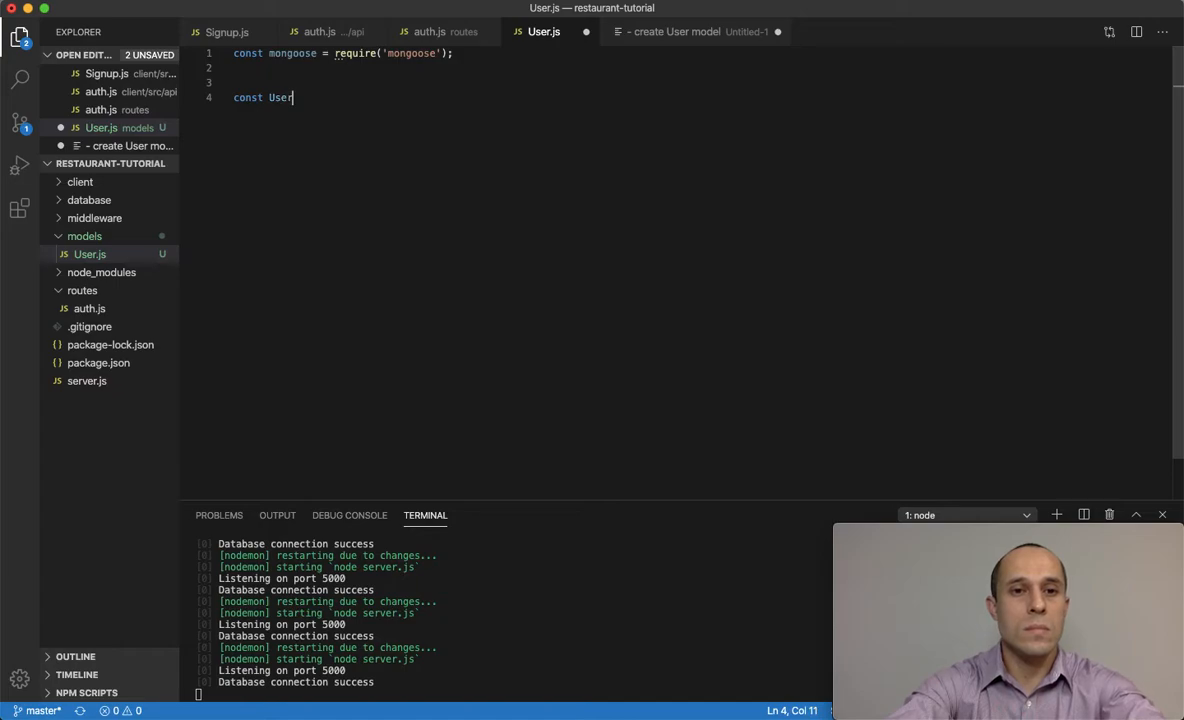
{"action": "type", "text": "Schem"}
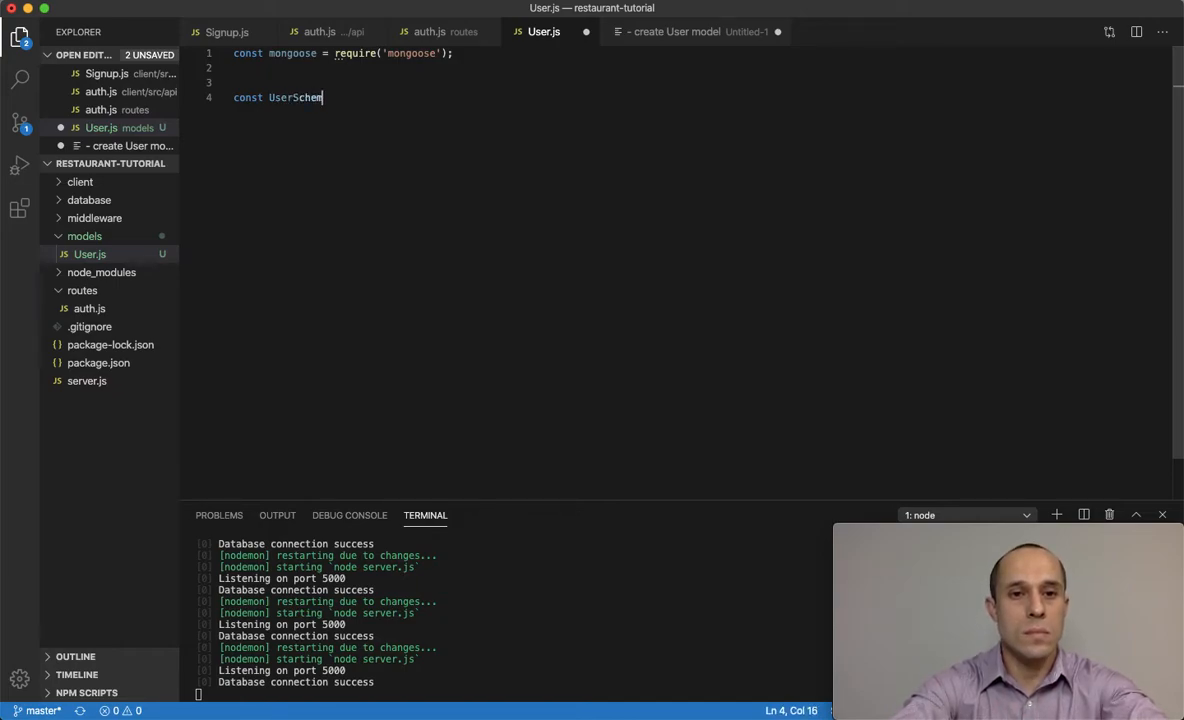
{"action": "type", "text": "a"}
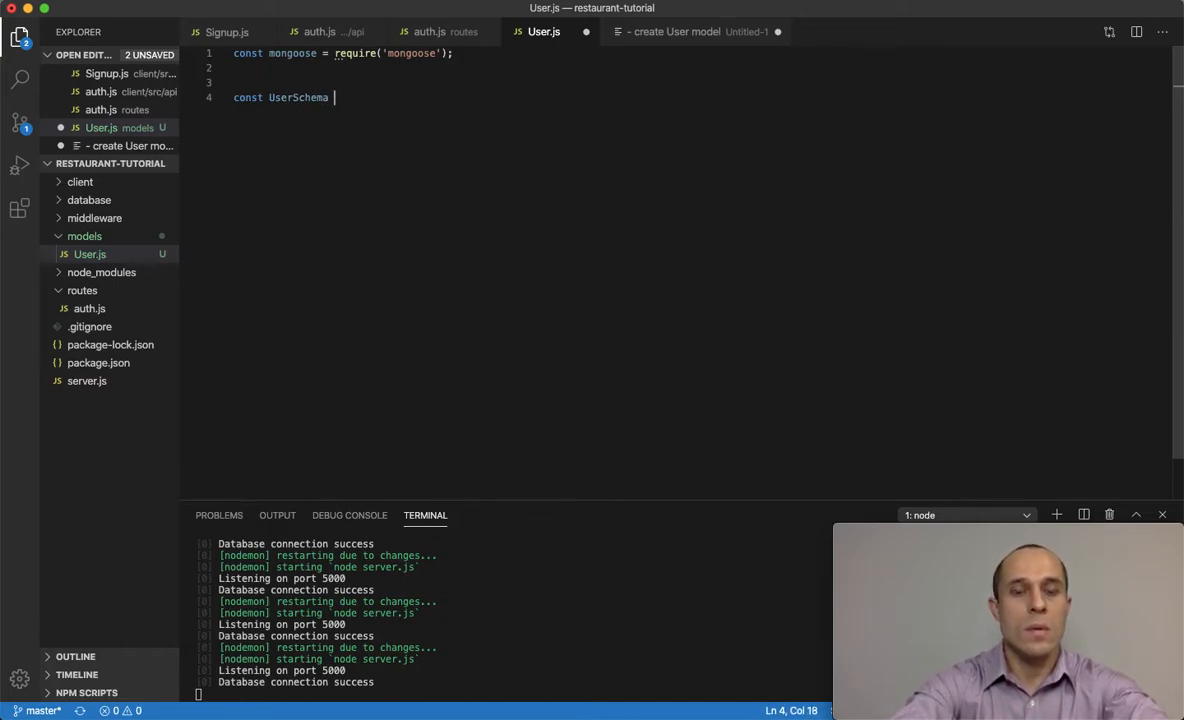
{"action": "type", "text": "= m"}
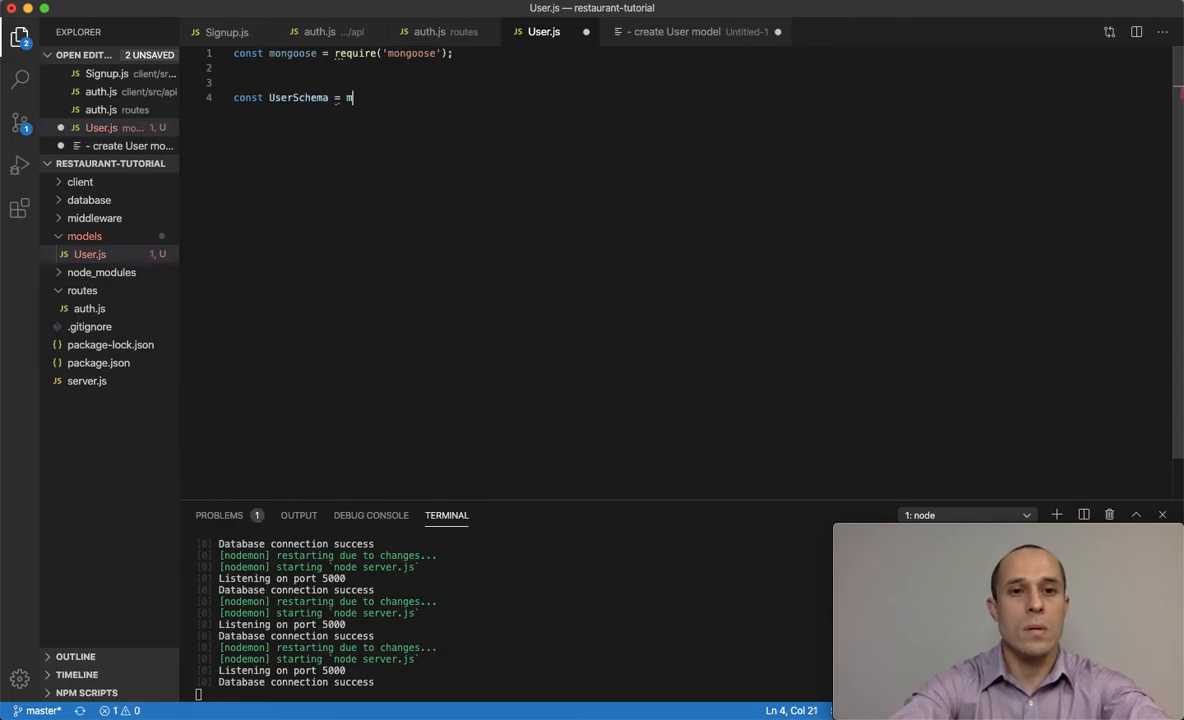
{"action": "type", "text": "ongoose"}
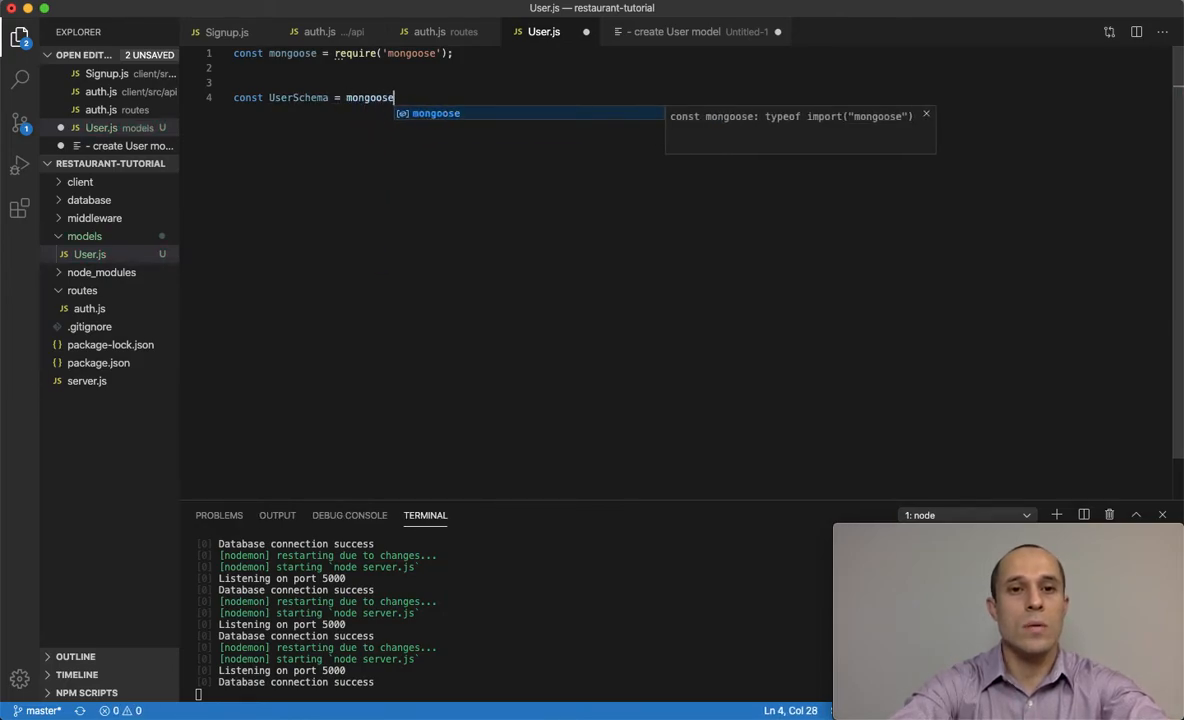
{"action": "key", "text": "BackSpace"}
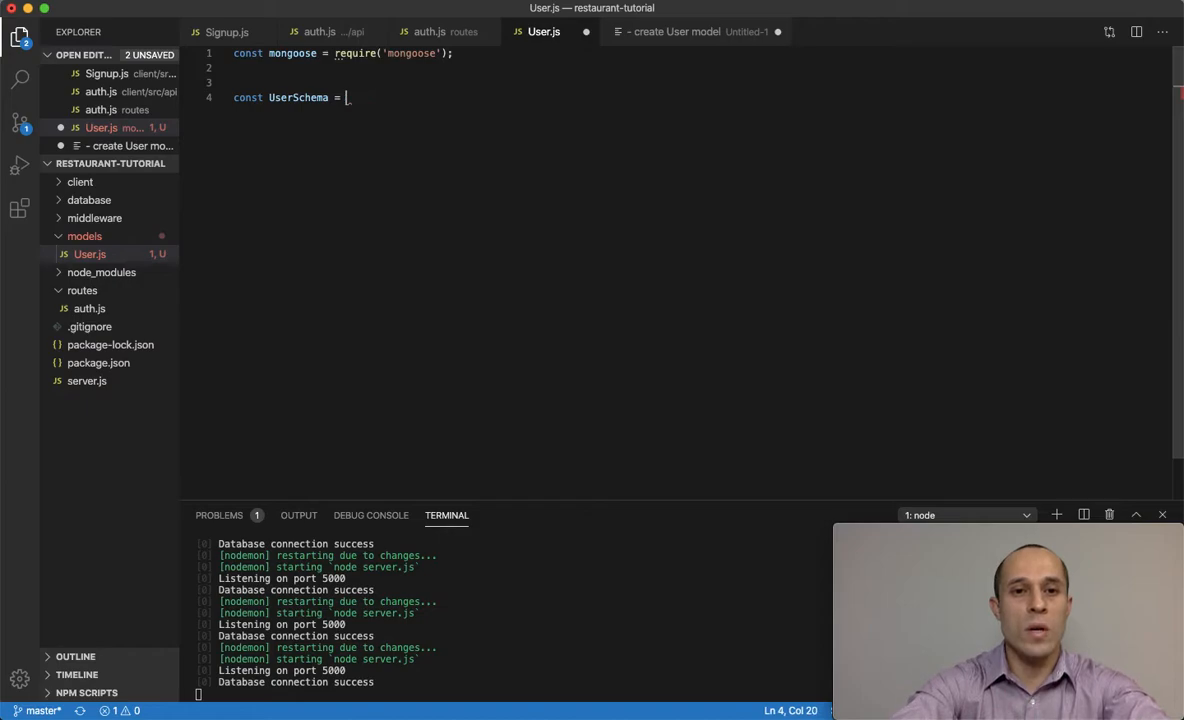
{"action": "type", "text": "new mongo"}
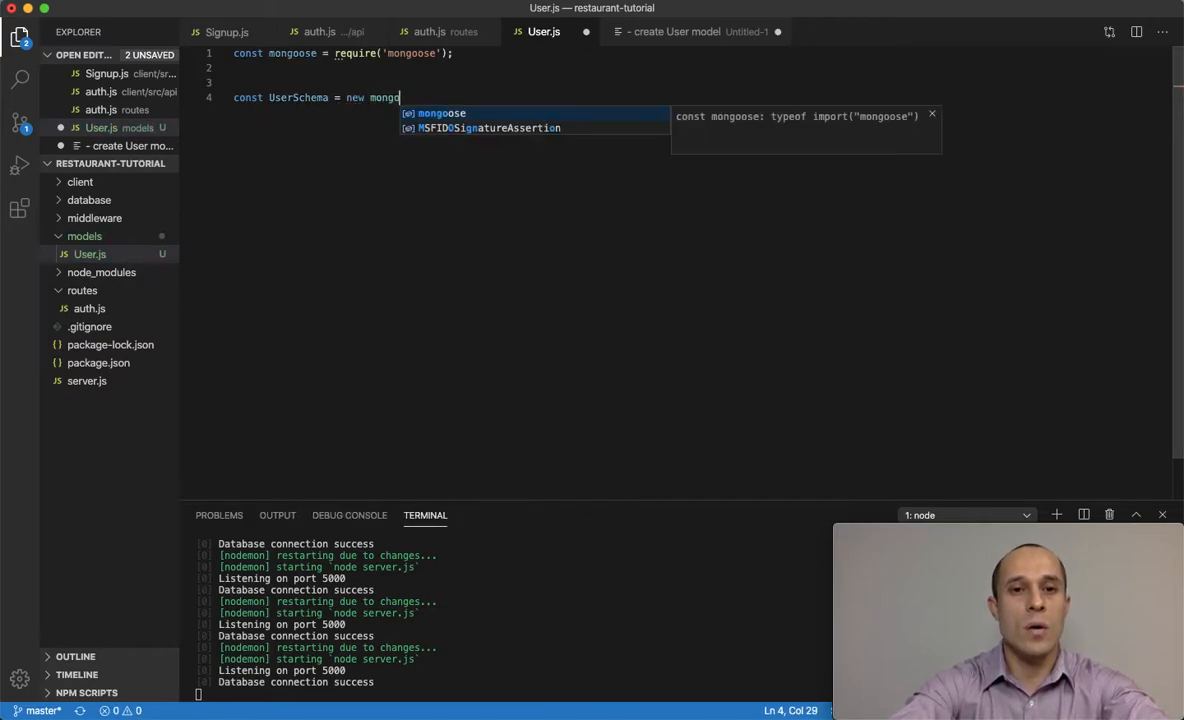
{"action": "type", "text": ".s"}
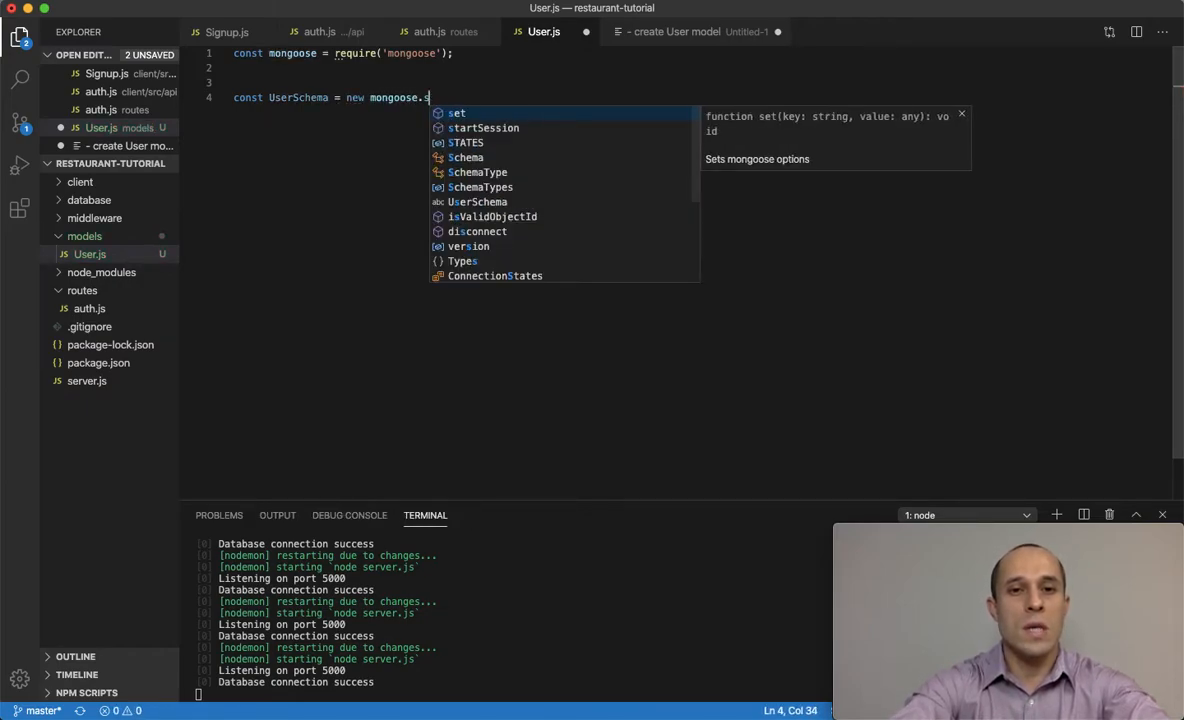
{"action": "type", "text": "chema({"}
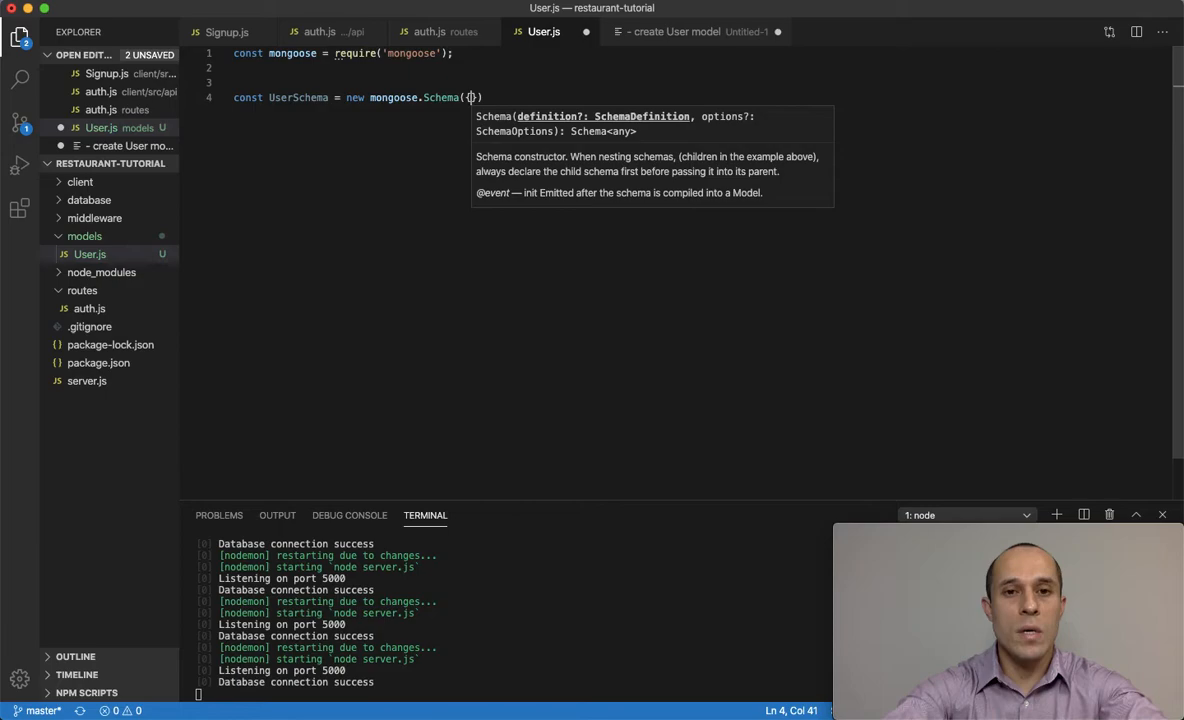
{"action": "key", "text": "Enter"}
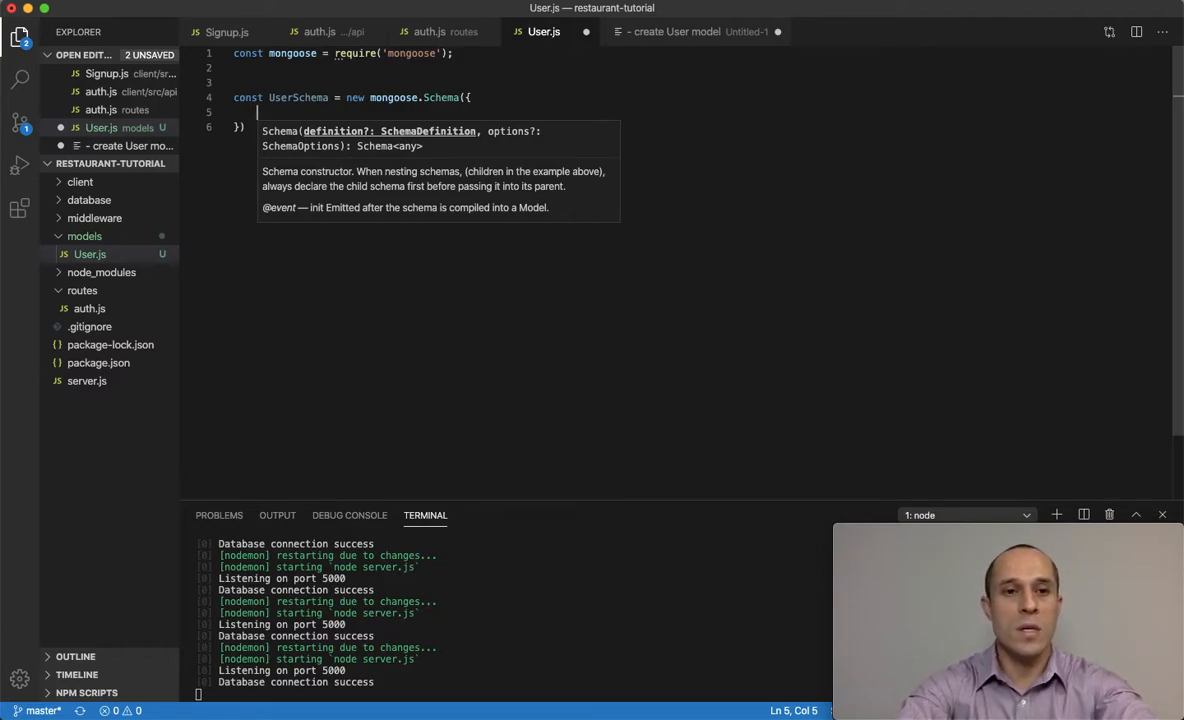
Add username and email fields, each with type: String and required: true
{"action": "type", "text": "username"}
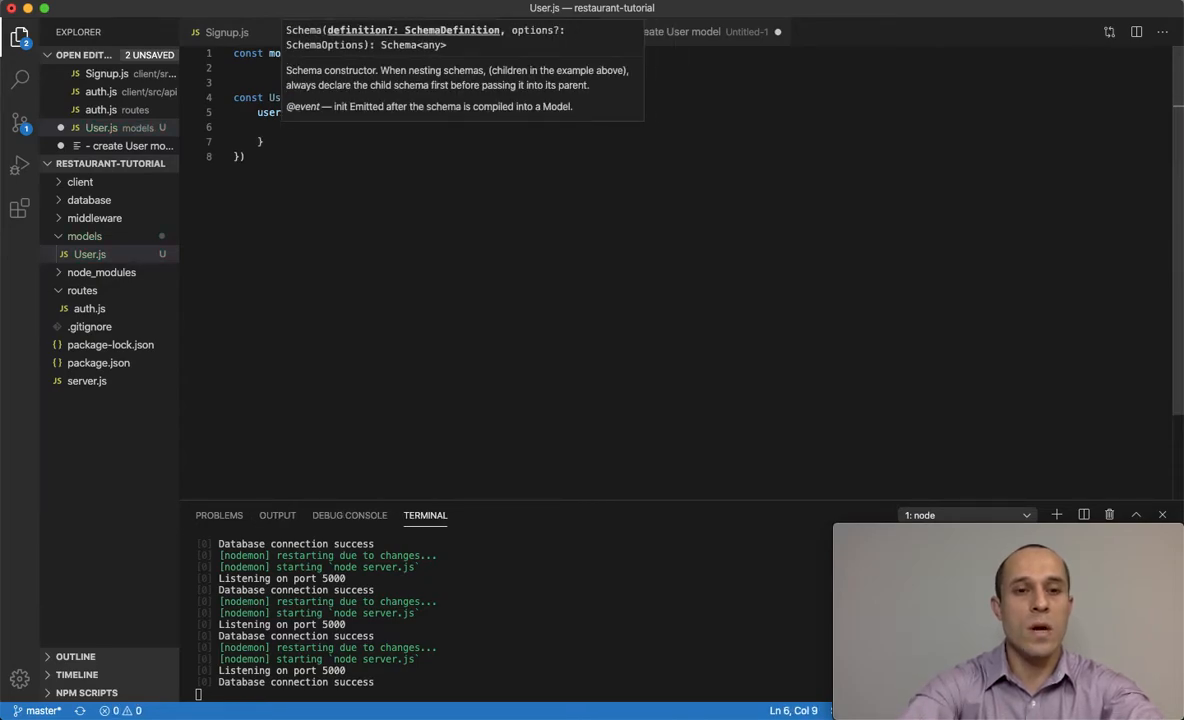
{"action": "type", "text": "type: S"}
{"action": "type", "text": "require"}
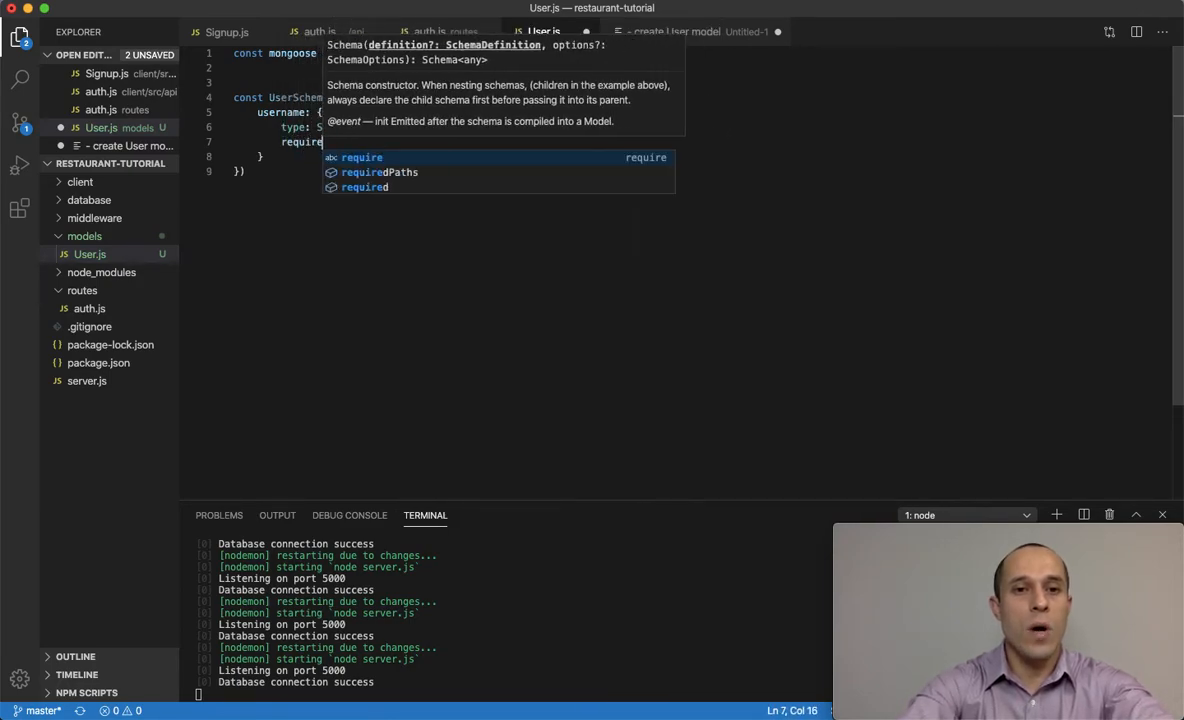
{"action": "type", "text": "d:"}
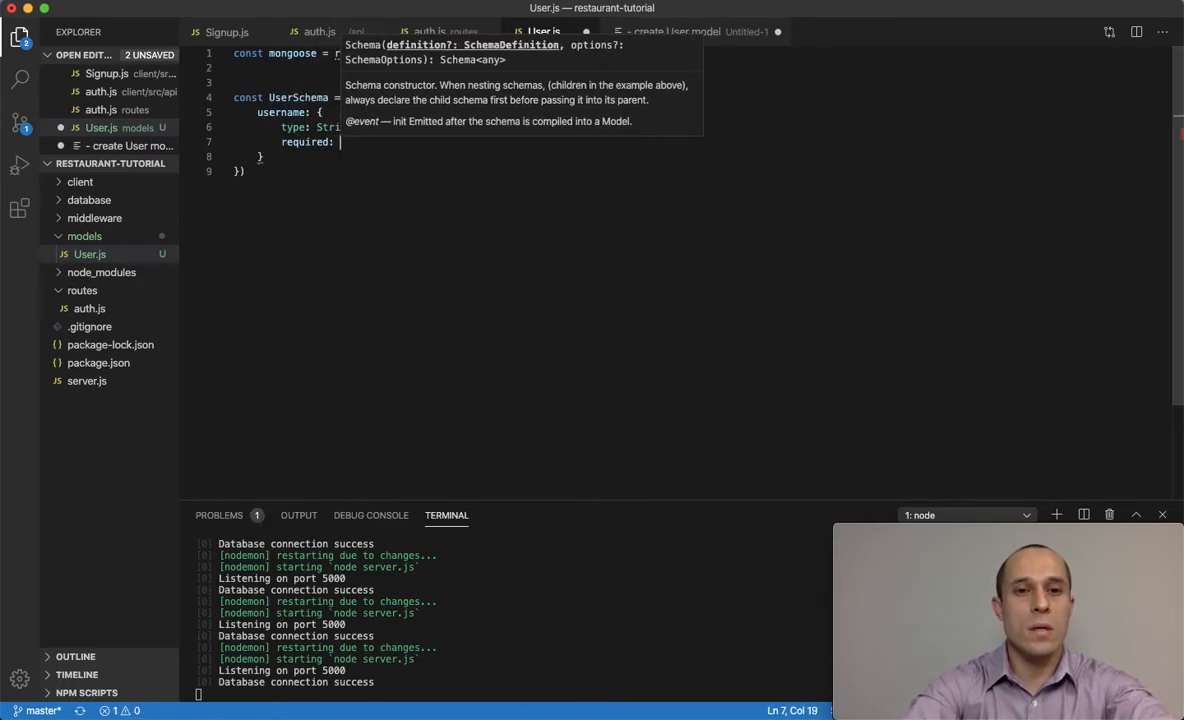
{"action": "type", "text": "true"}
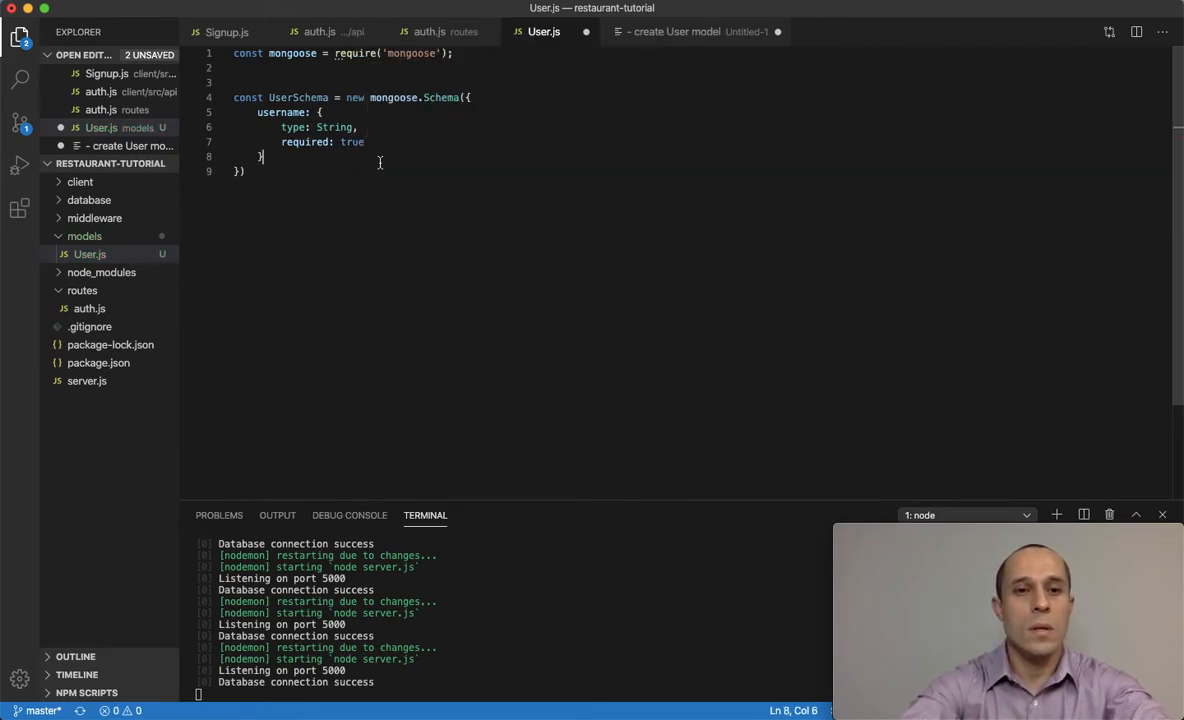
{"action": "type", "text": "email: {"}
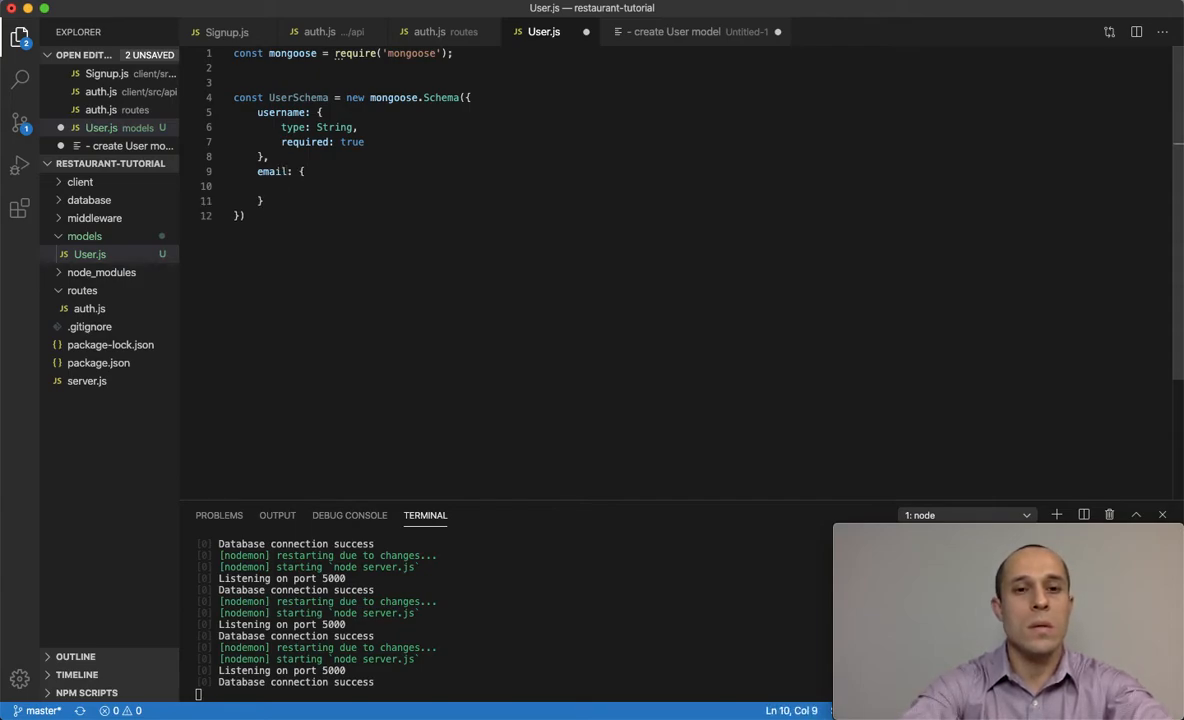
{"action": "type", "text": "t"}
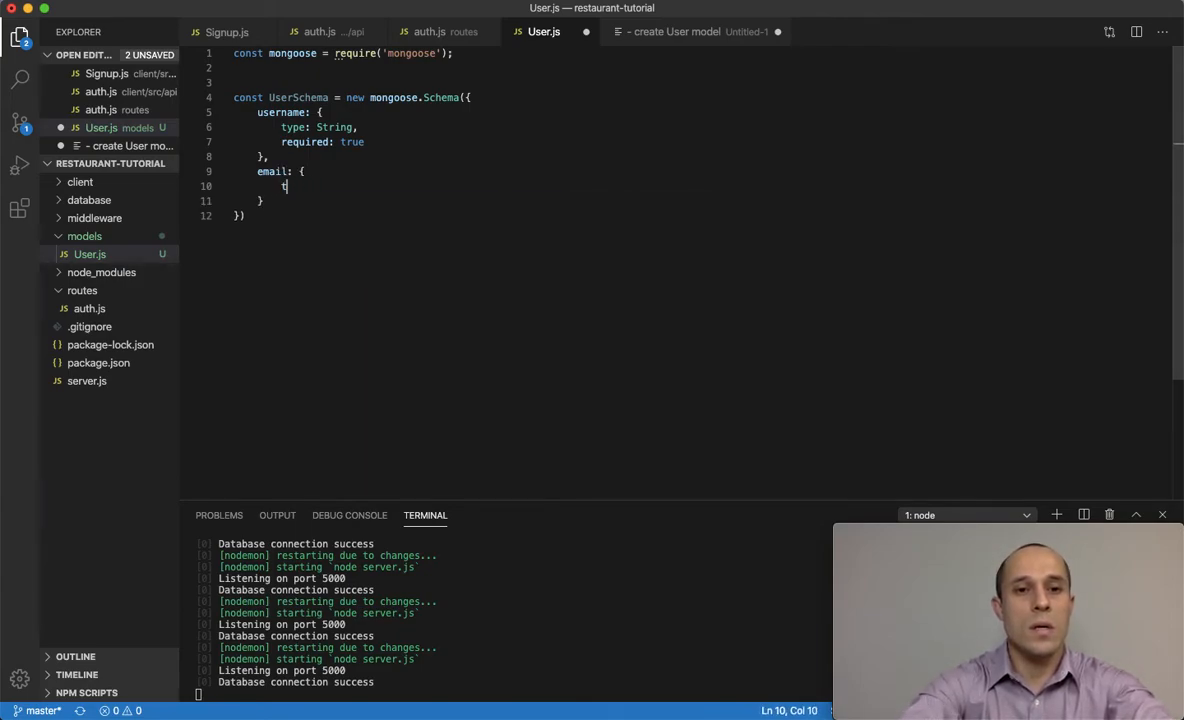
{"action": "type", "text": "ype: String,"}
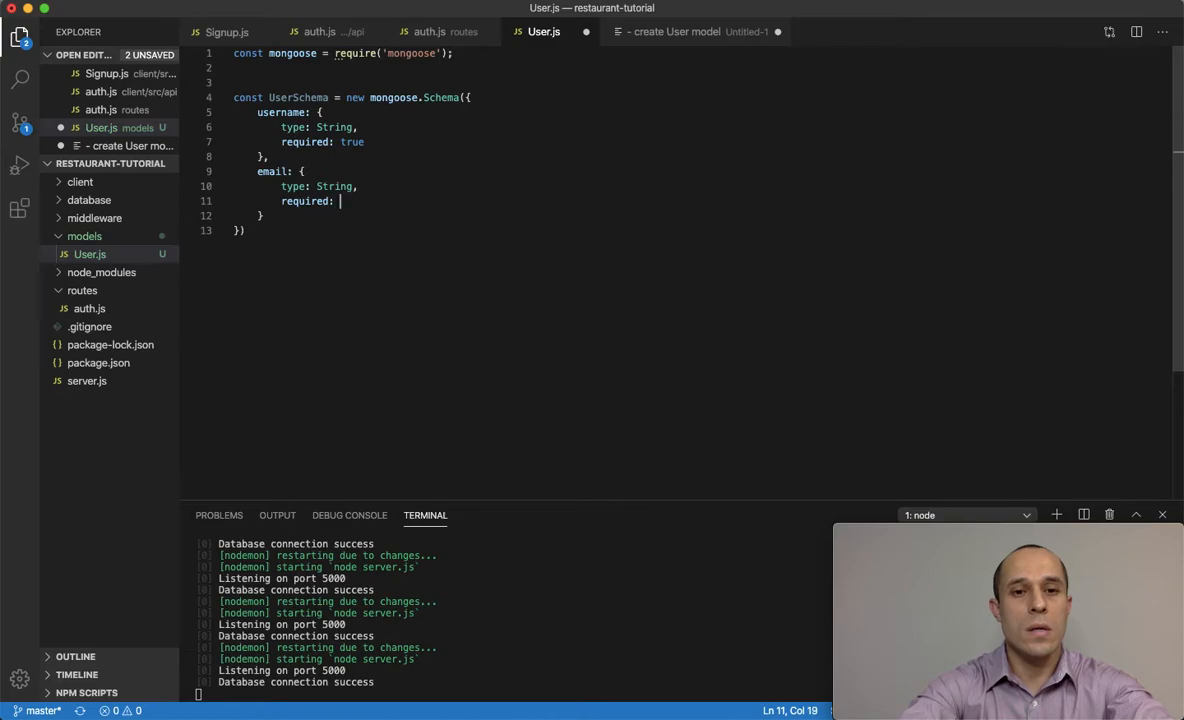
{"action": "type", "text": "true"}
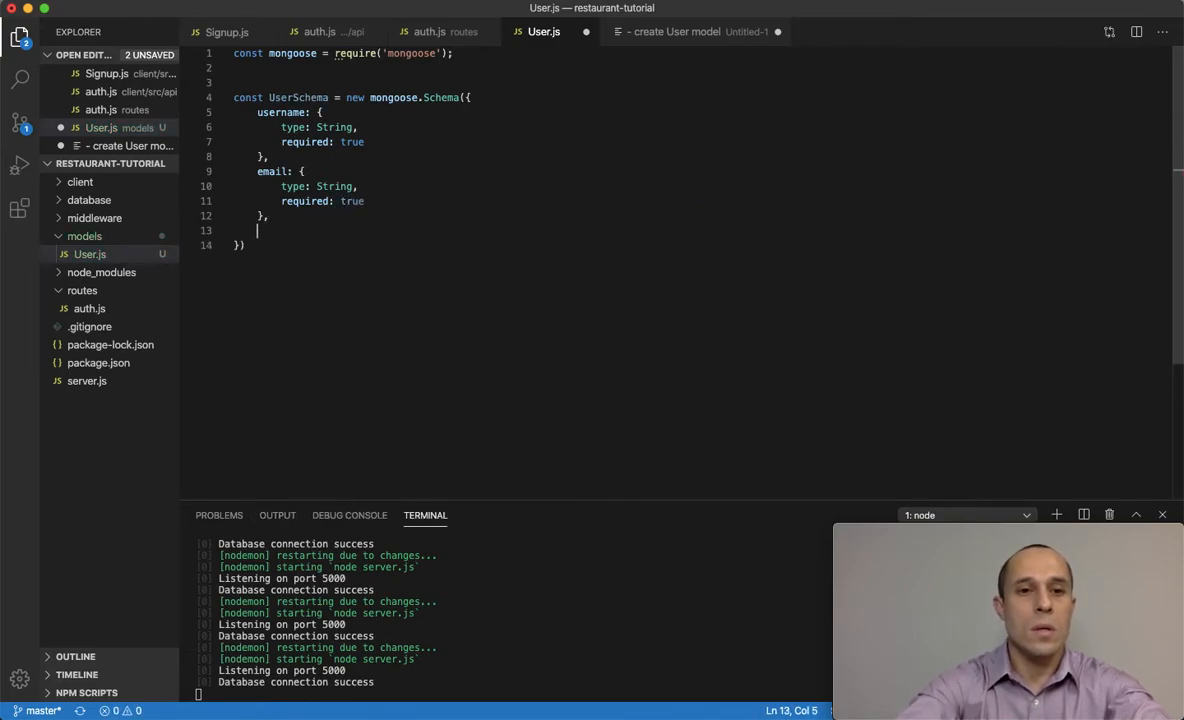
Add a password field with type: String and required: true
{"action": "type", "text": "password:"}
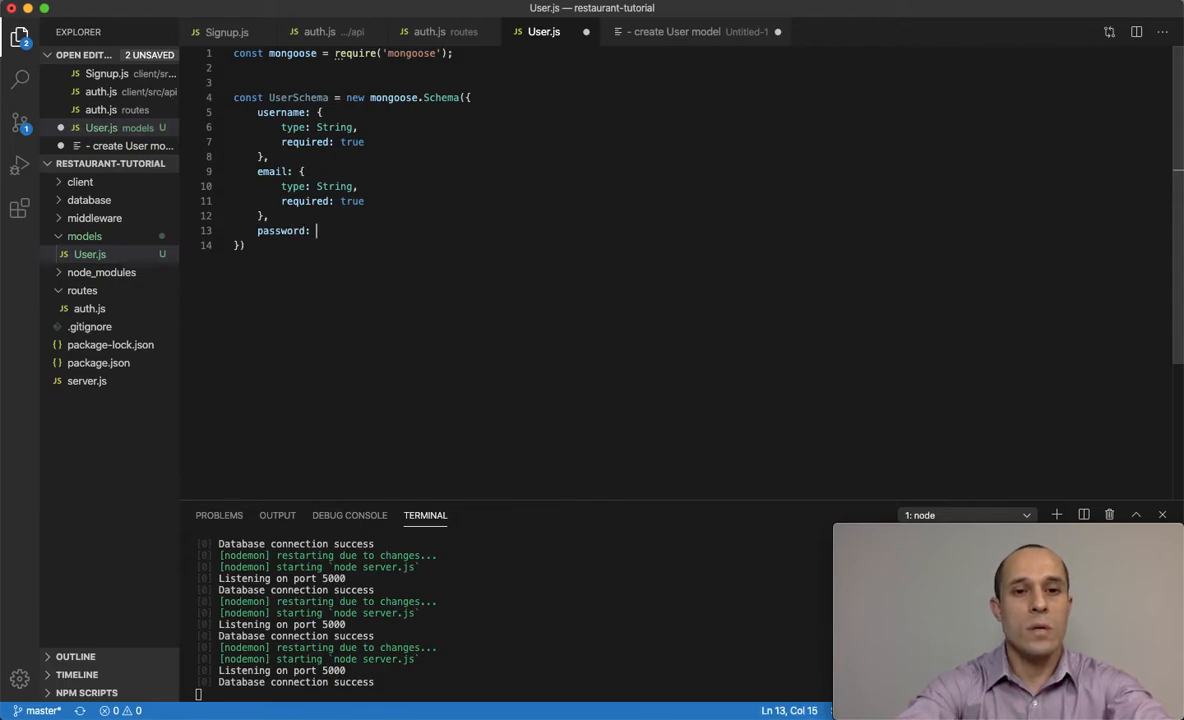
{"action": "type", "text": "{"}
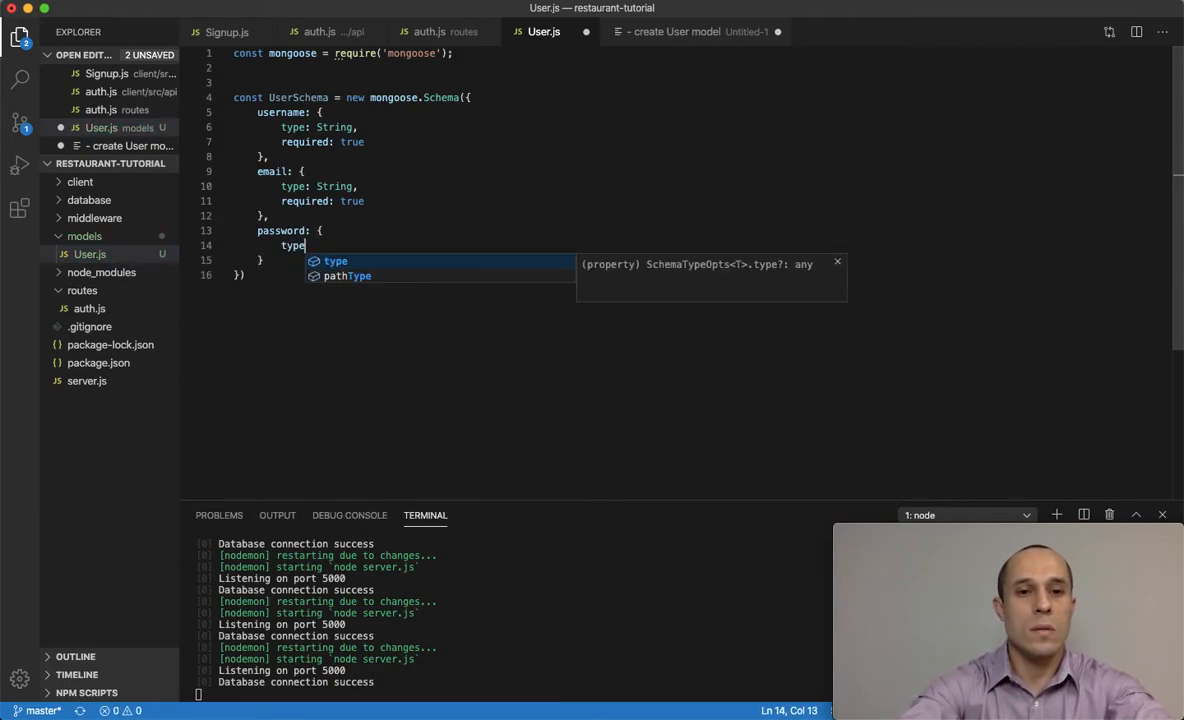
{"action": "type", "text": ": String"}
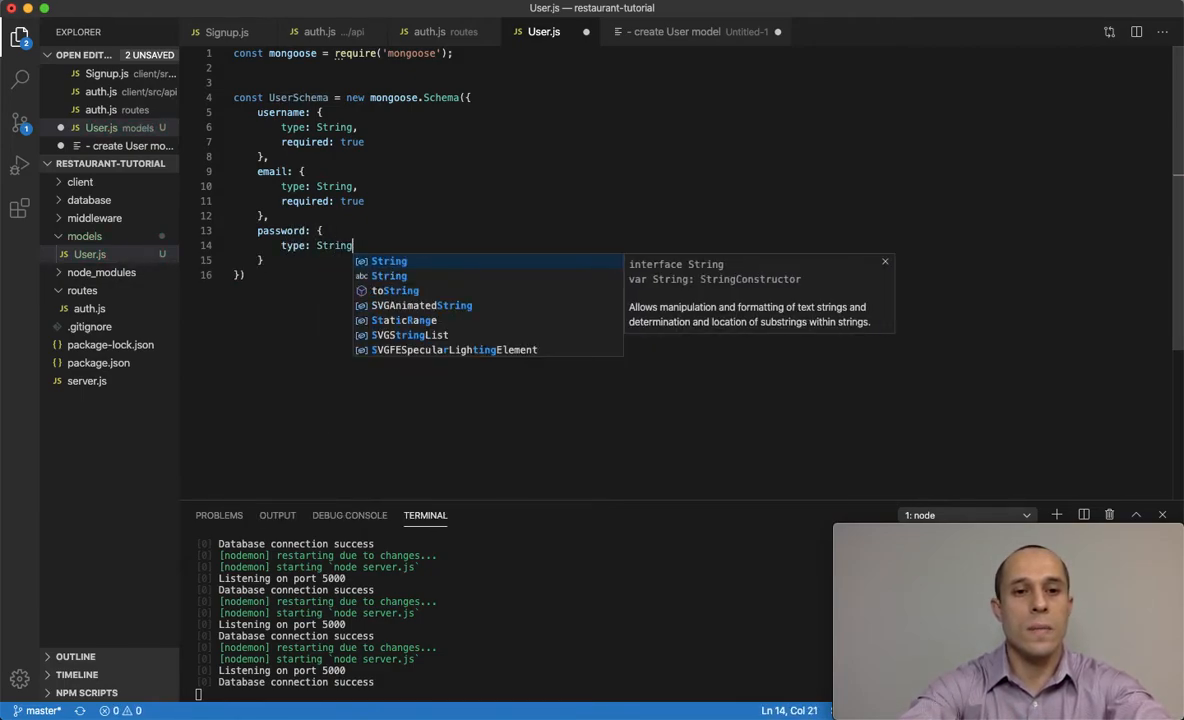
{"action": "type", "text": ","}
{"action": "type", "text": "required:"}
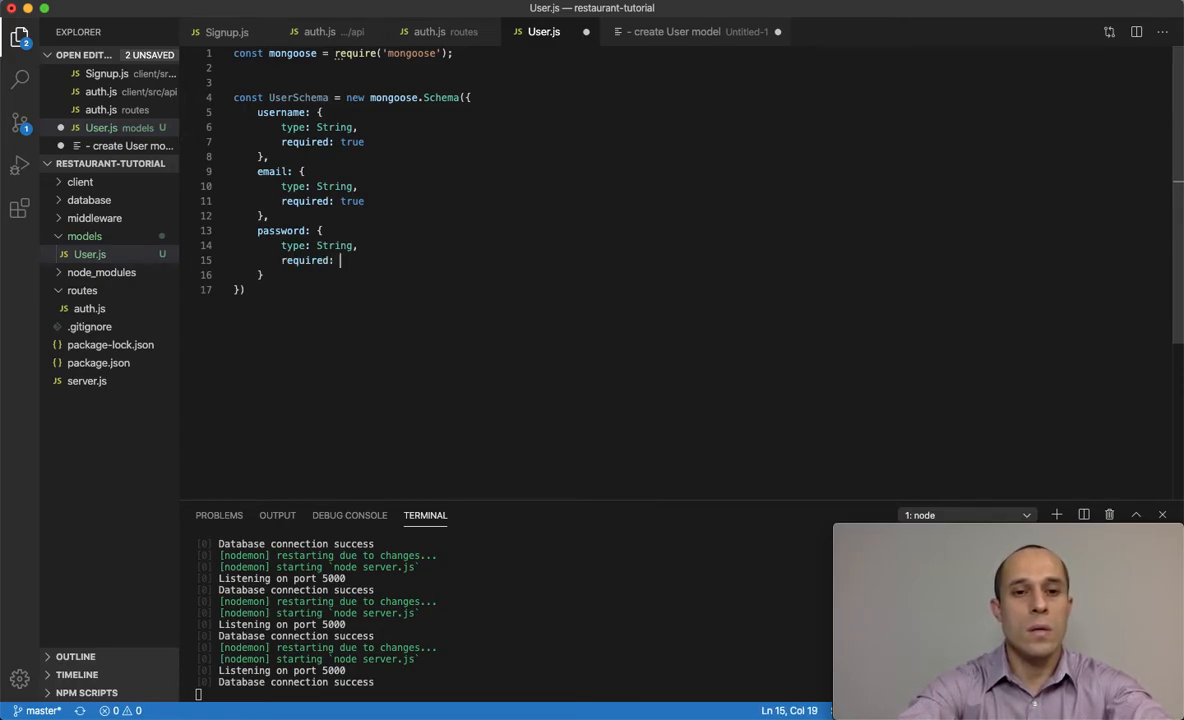
{"action": "type", "text": "true"}
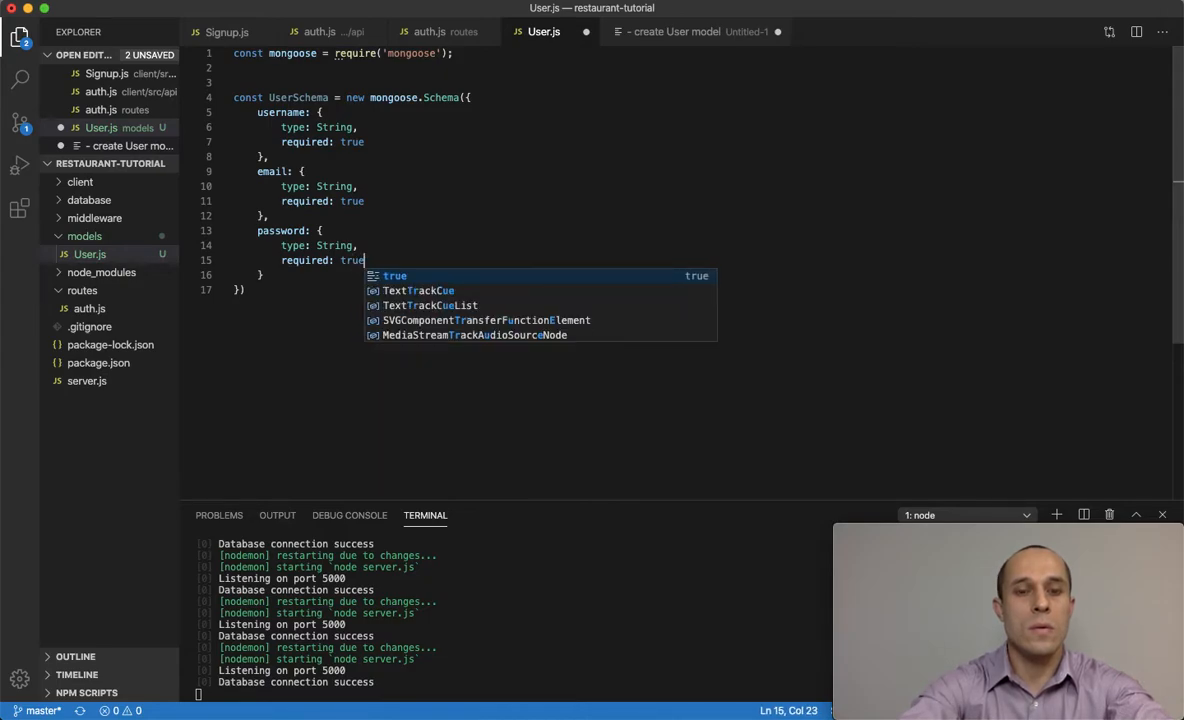
{"action": "key", "text": "Escape"}
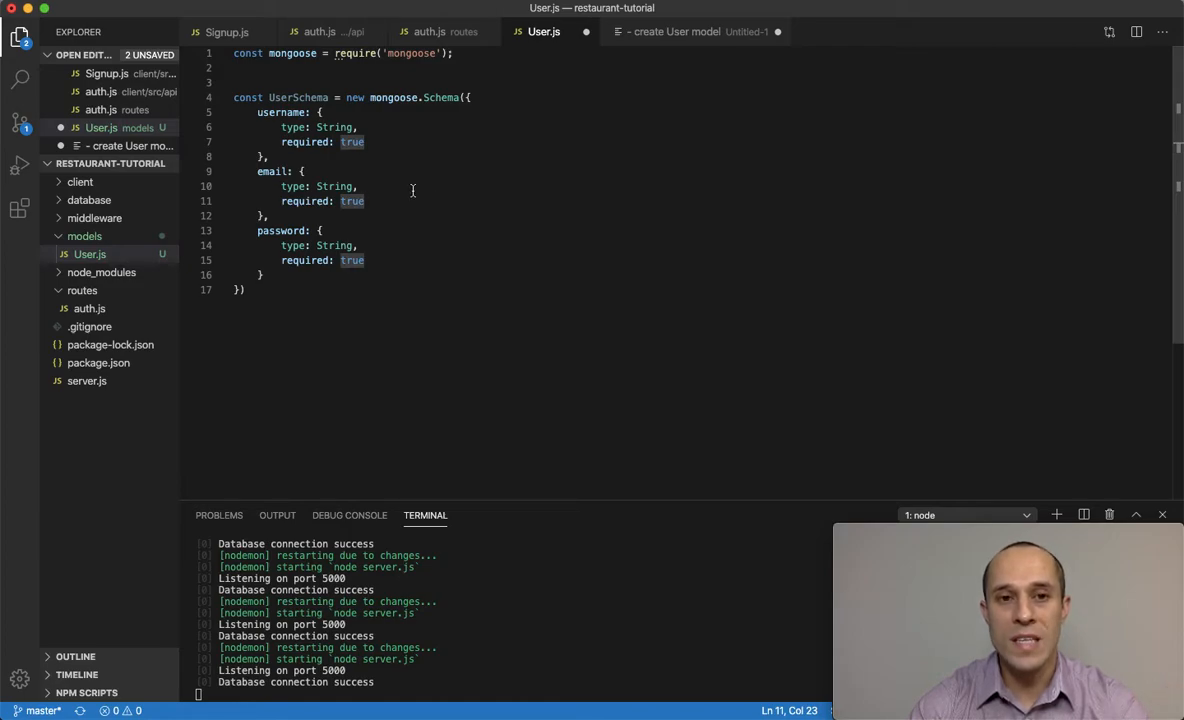
{"action": "mouse_move", "coordinate": [380, 160]}
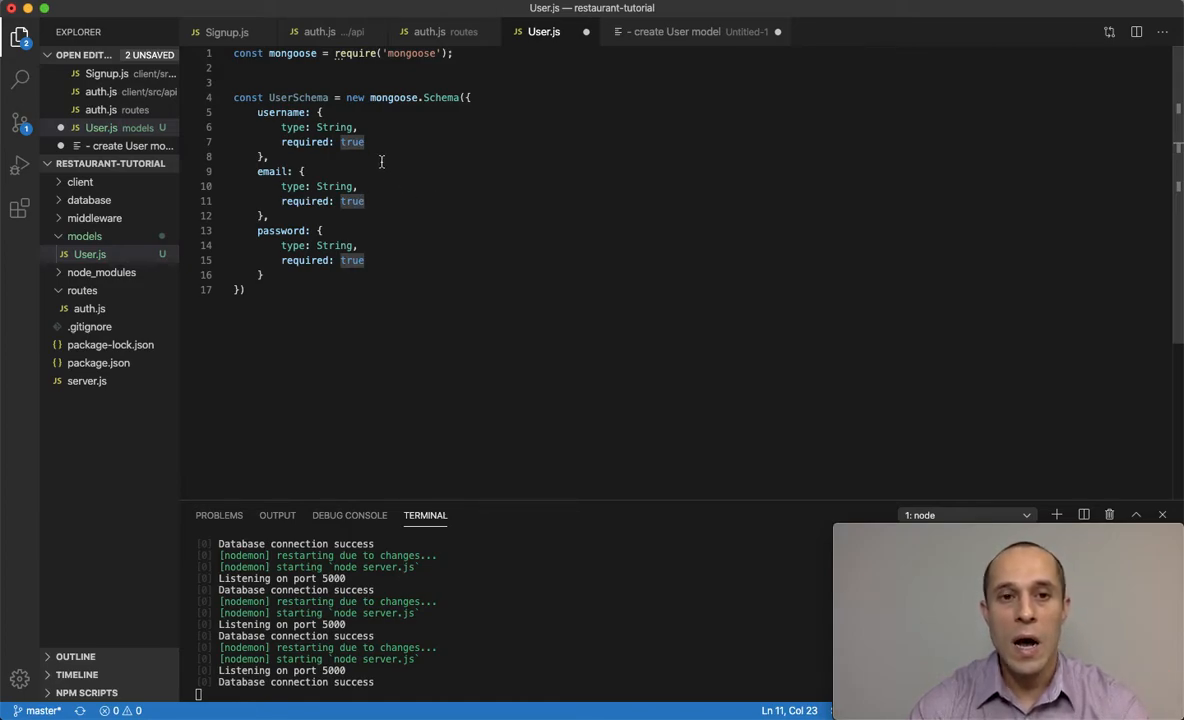
{"action": "mouse_move", "coordinate": [364, 216]}
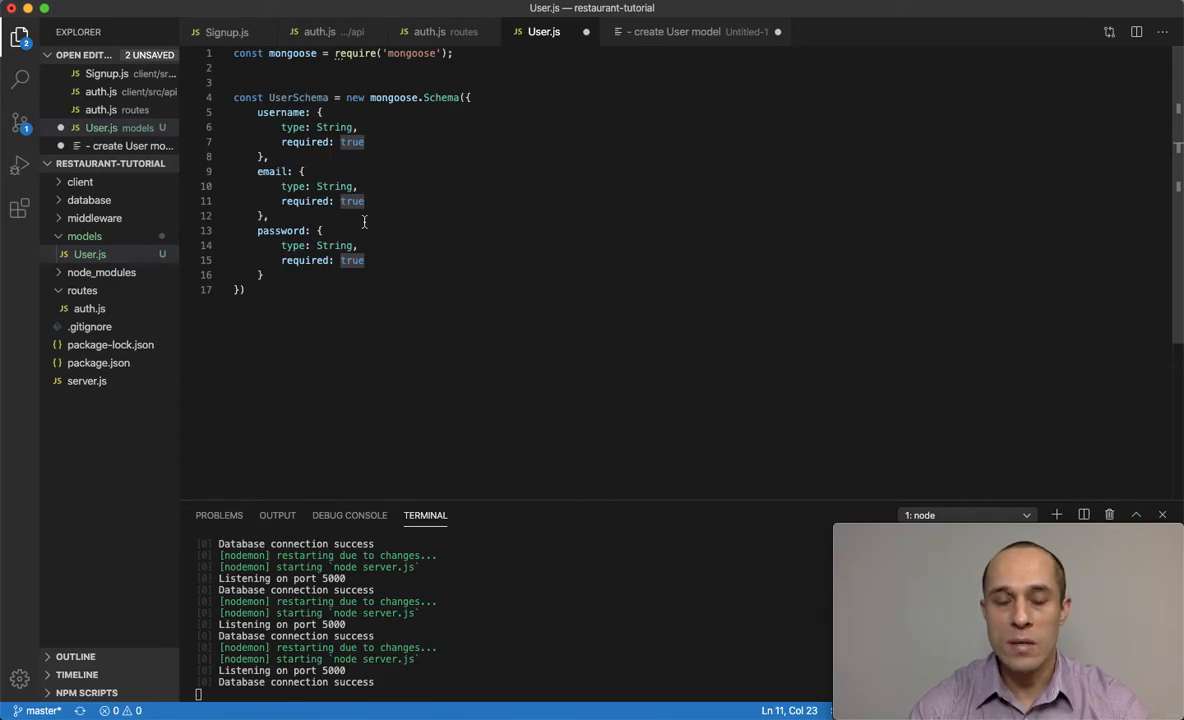
{"action": "mouse_move", "coordinate": [380, 276]}
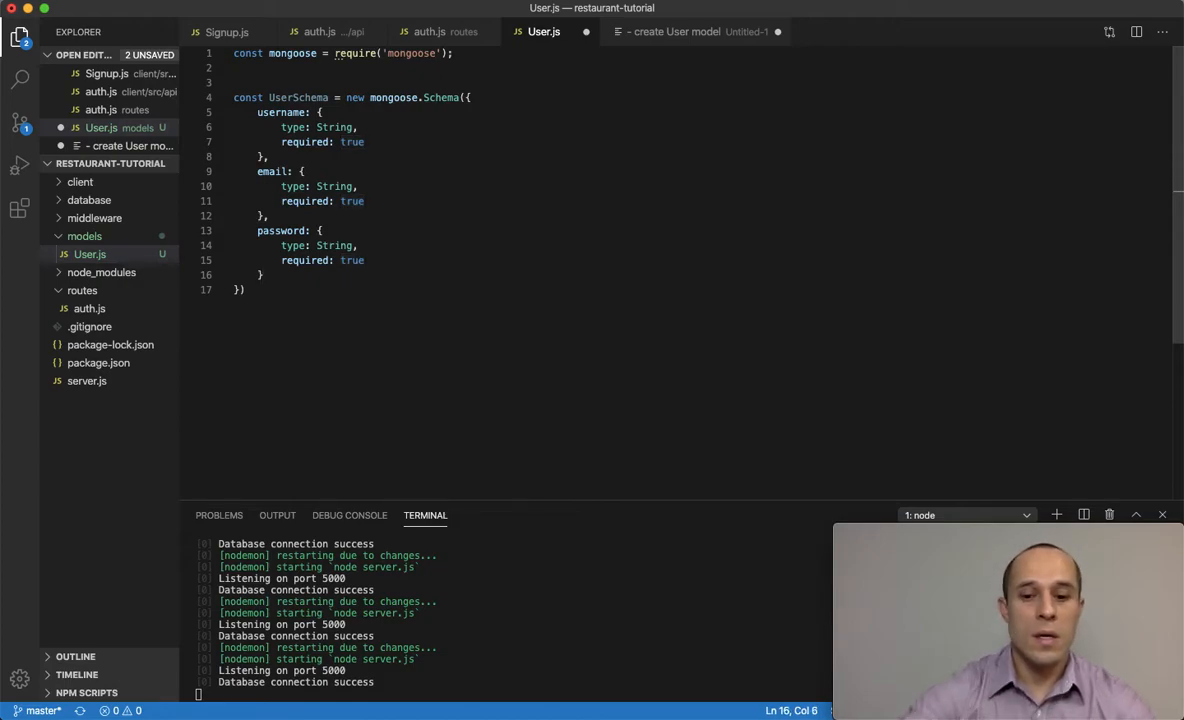
Add role: { type: Number, default: 0 } after the password field
{"action": "type", "text": "role"}
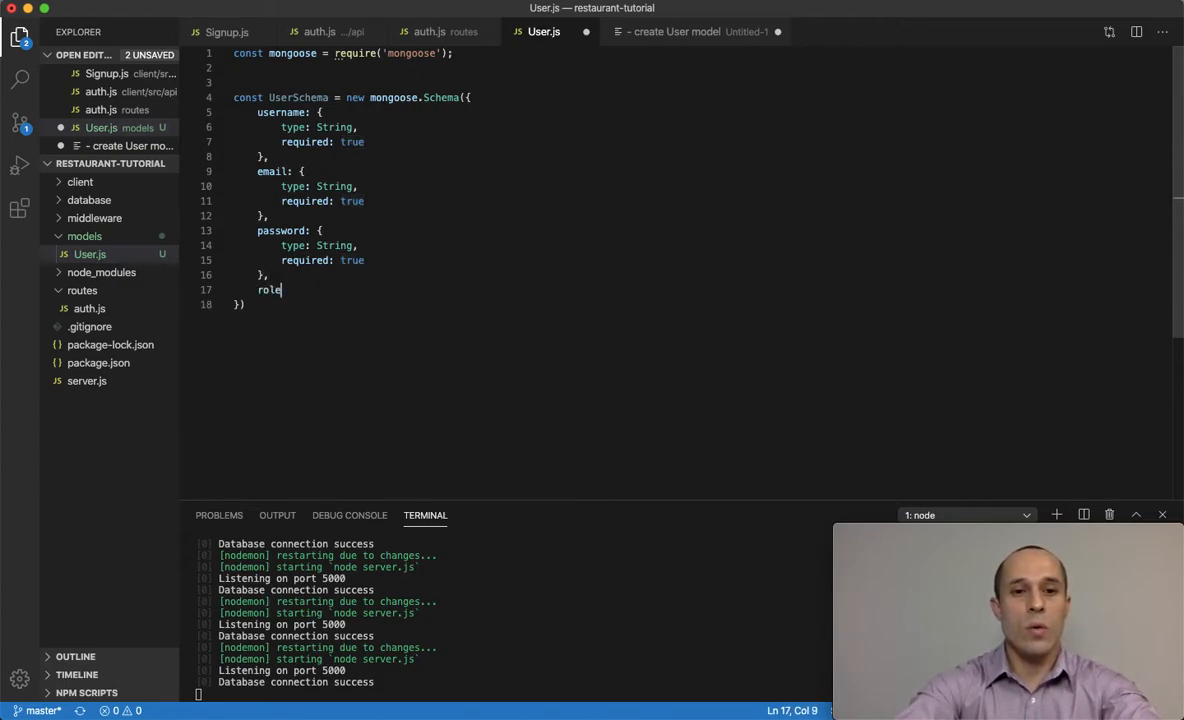
{"action": "type", "text": ": {}"}
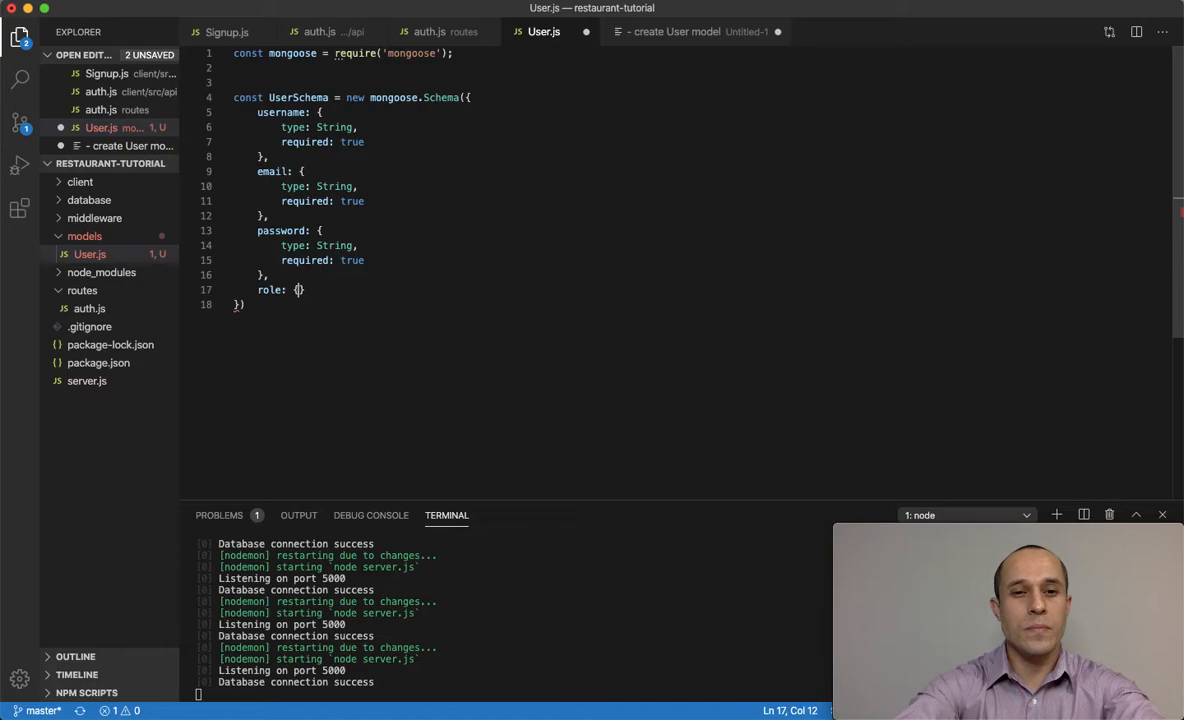
{"action": "type", "text": "type"}
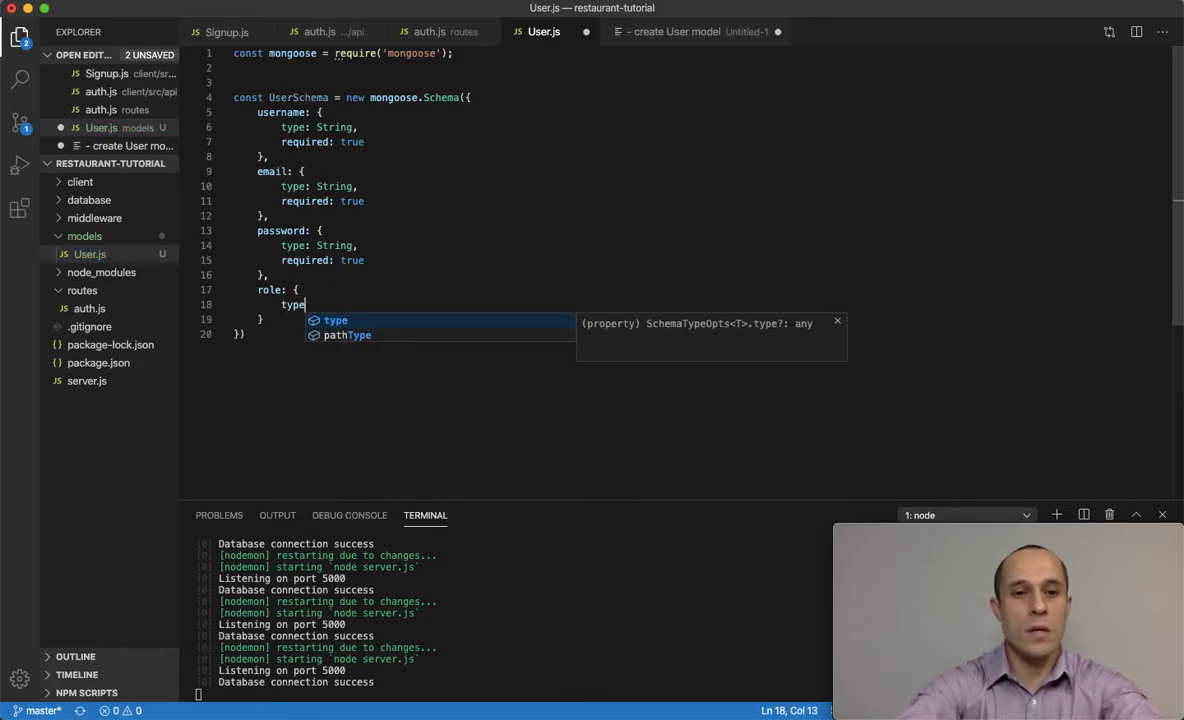
{"action": "type", "text": ": Number,"}
{"action": "type", "text": "default:"}
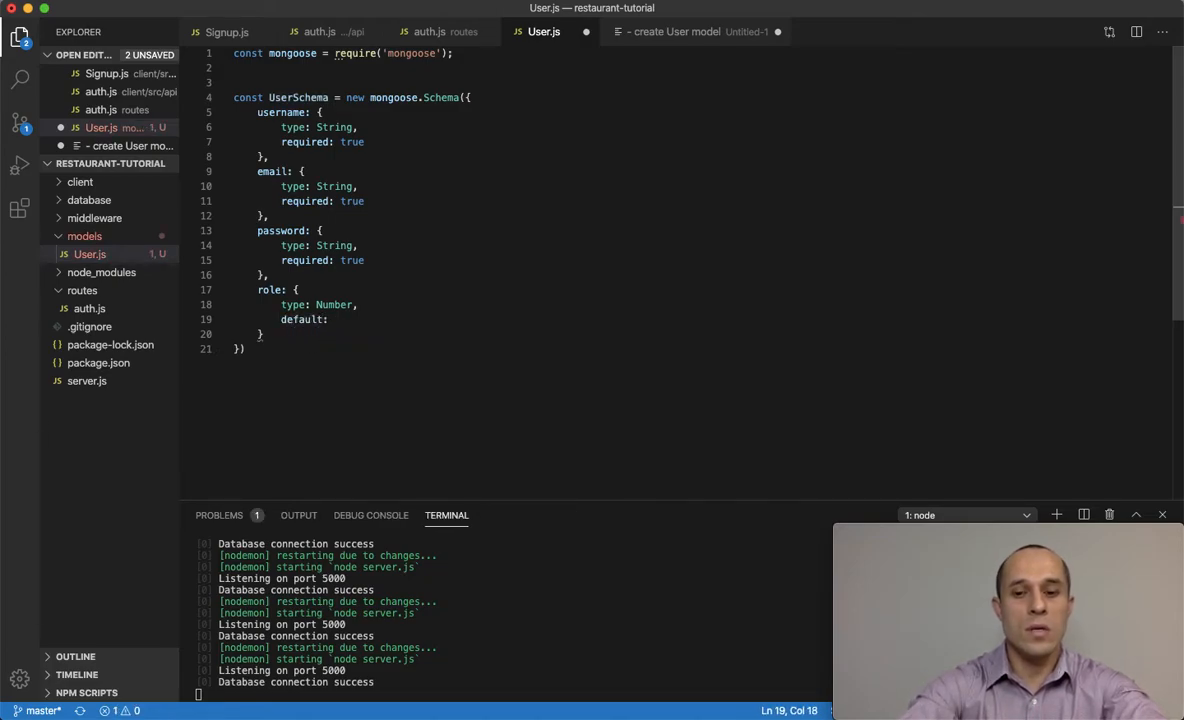
{"action": "type", "text": "0"}
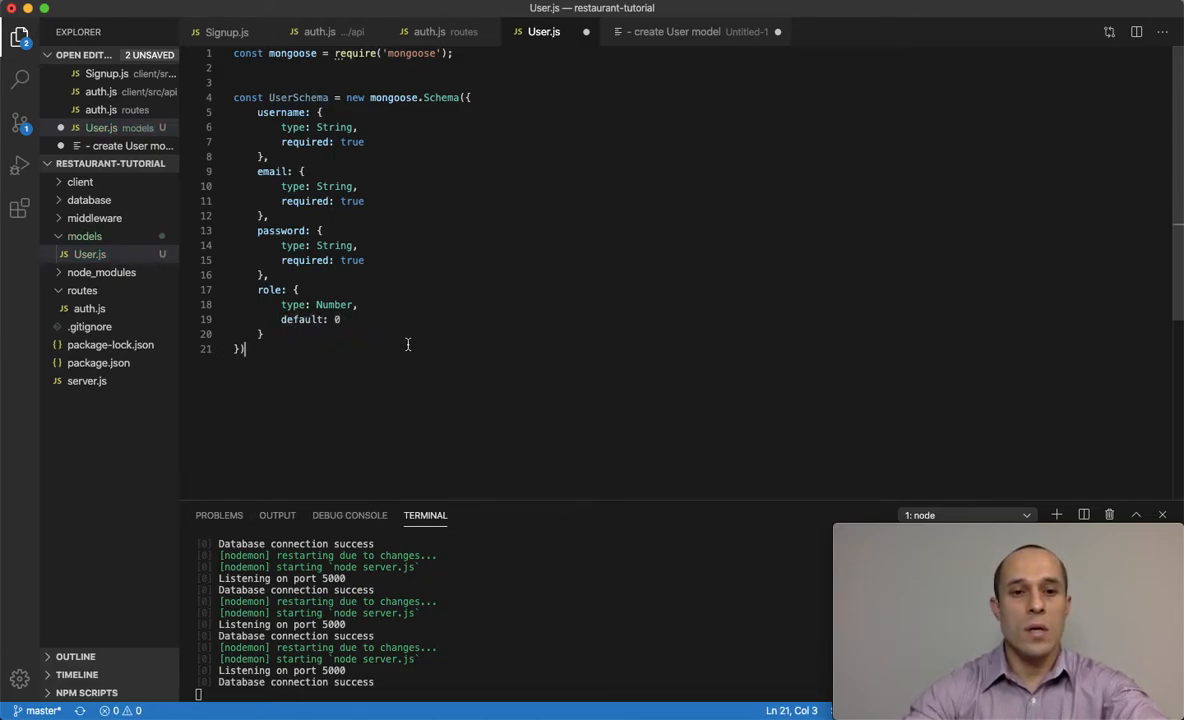
{"action": "mouse_move", "coordinate": [376, 336]}
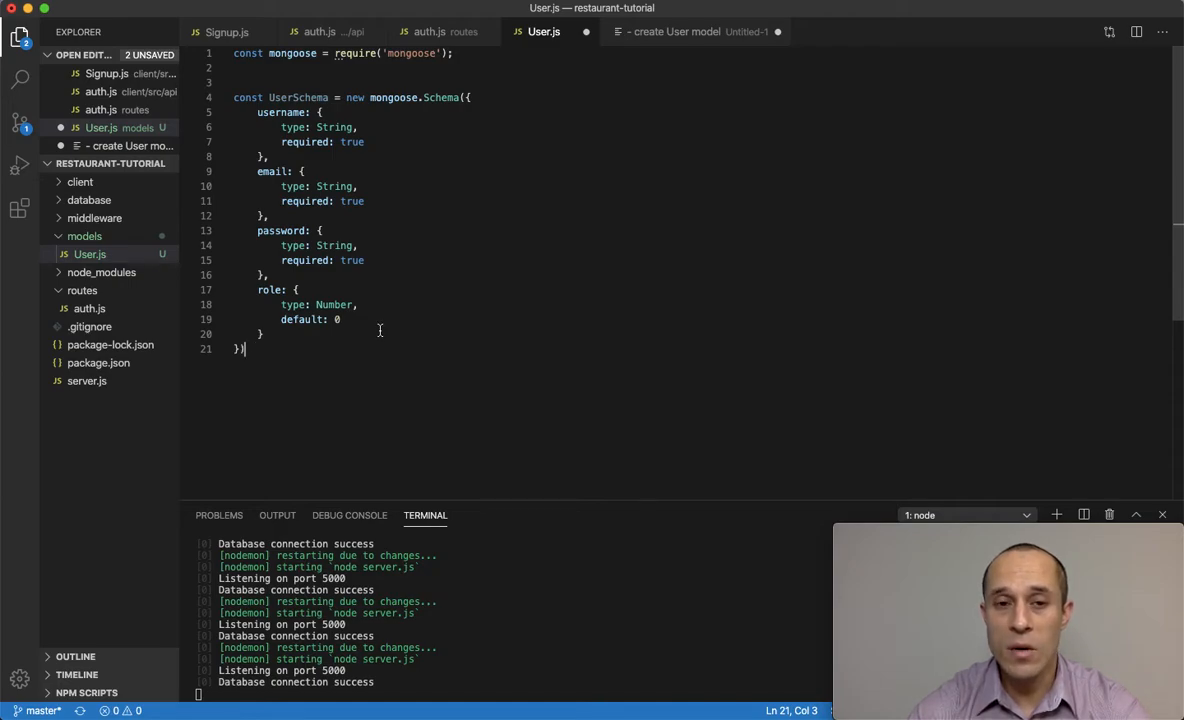
{"action": "mouse_move", "coordinate": [356, 316]}
{"action": "type", "text": "}, { "}
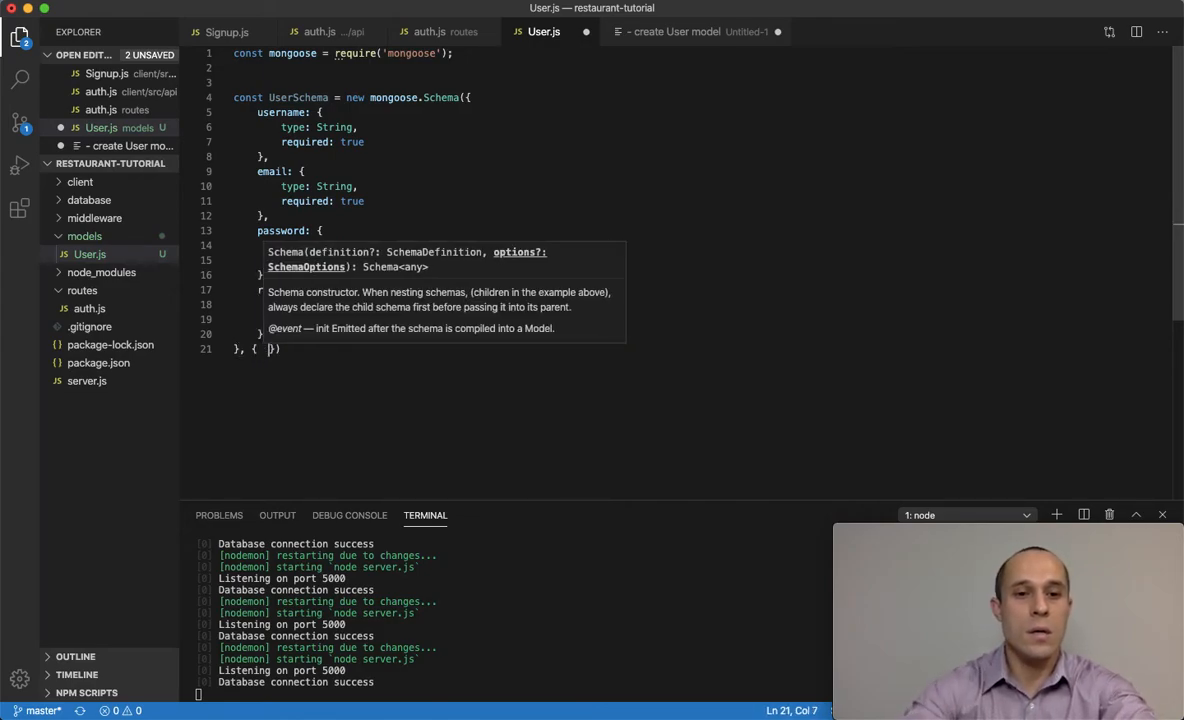
Set the schema options to { timestamps: true } and save so Prettier reformats
{"action": "type", "text": "e"}
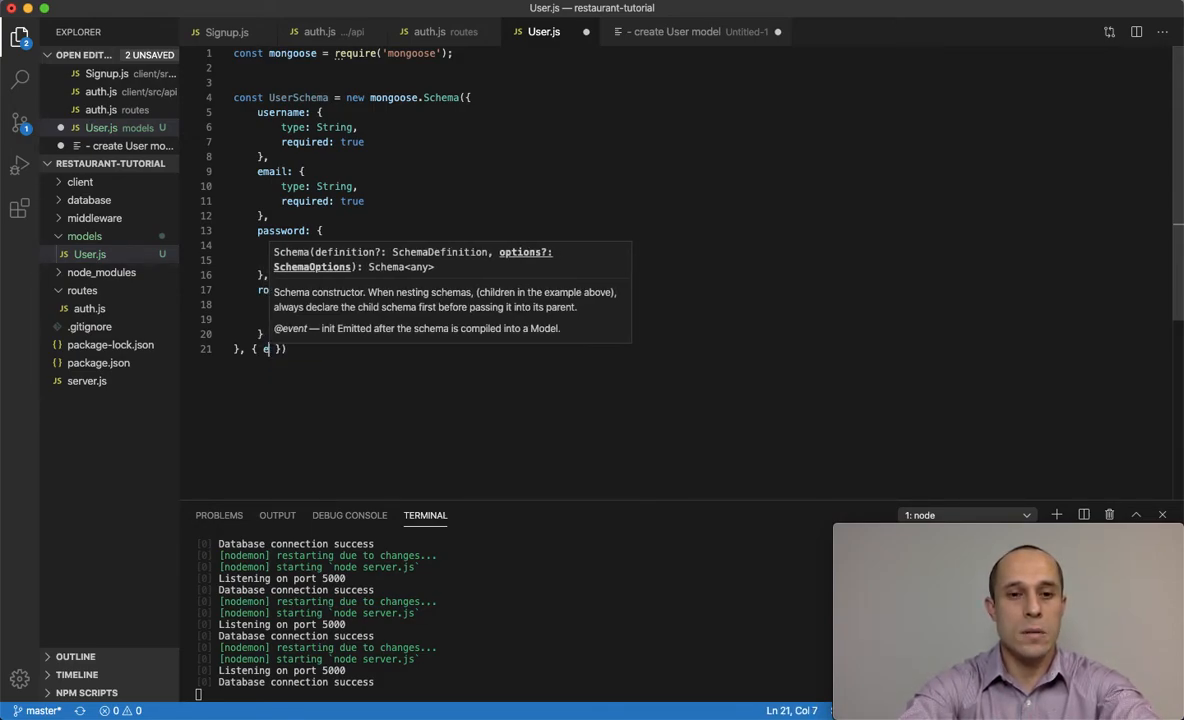
{"action": "key", "text": "Backspace"}
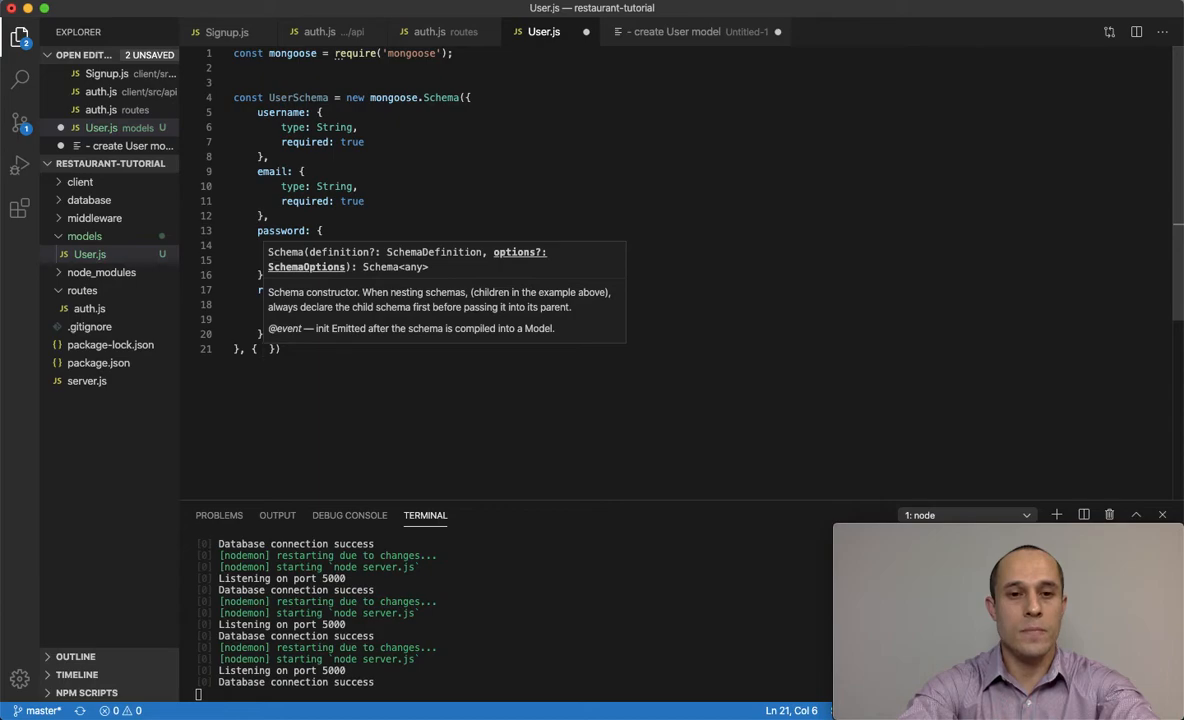
{"action": "type", "text": "timestamps: true"}
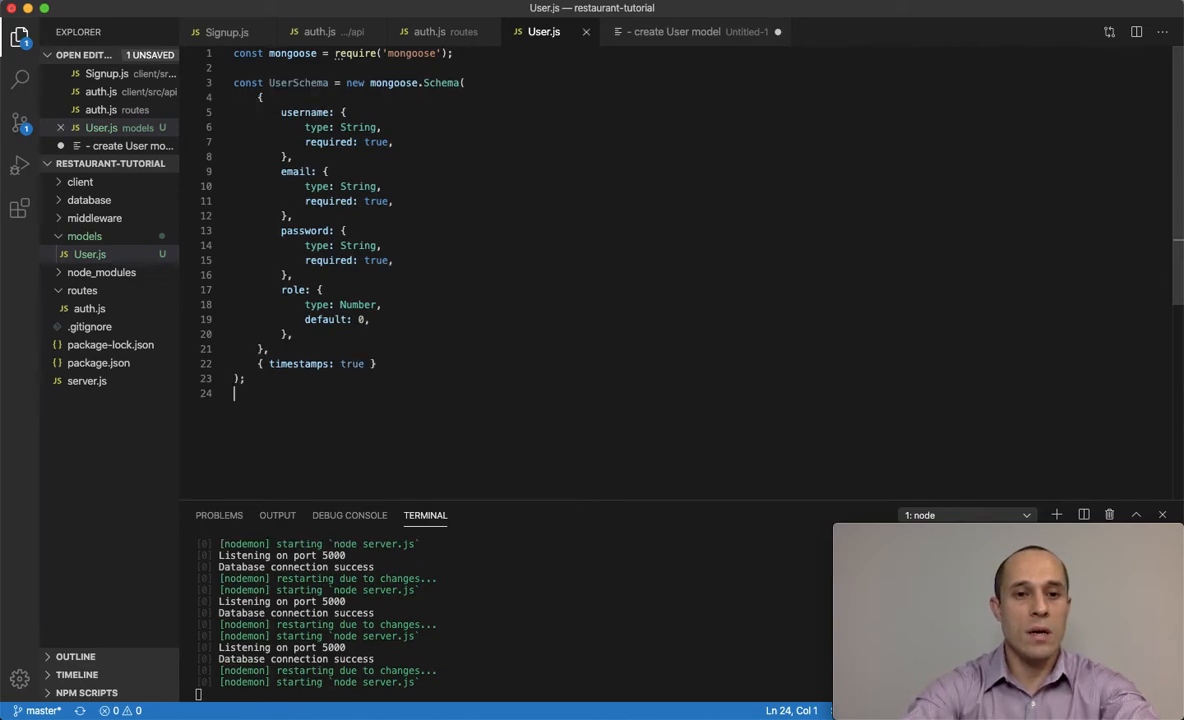
Write const User = mongoose.model('User', UserSchema); below the schema
{"action": "type", "text": "const U"}
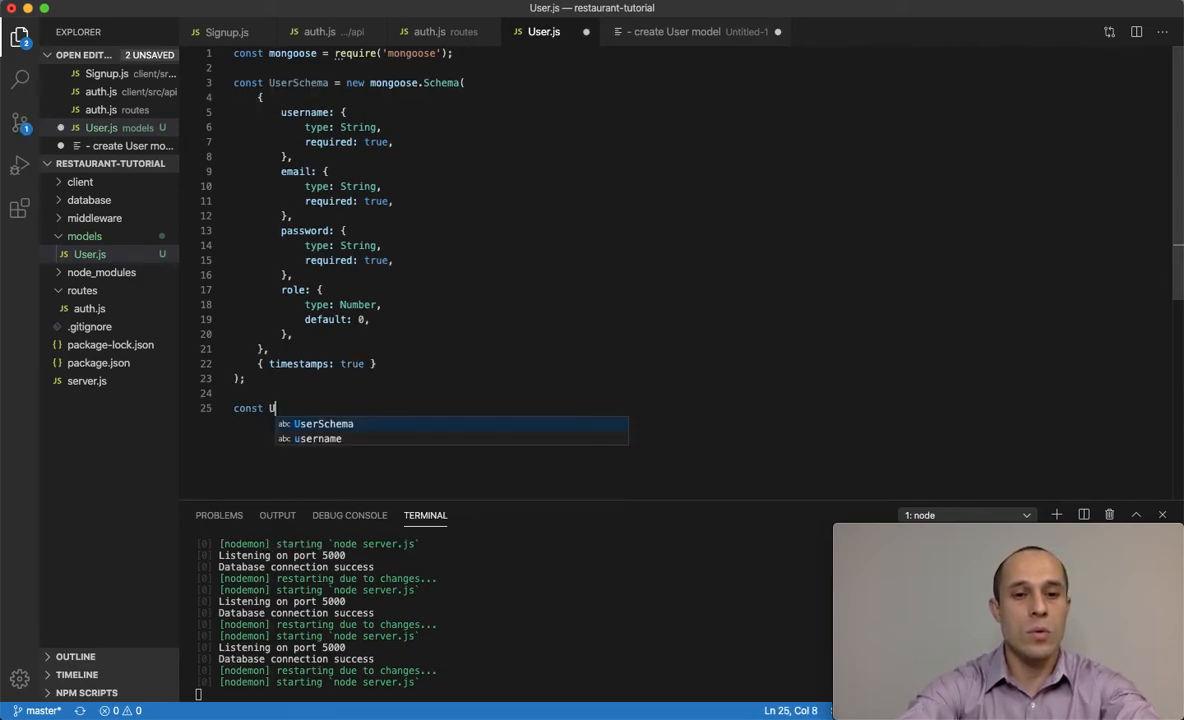
{"action": "type", "text": "ser ="}
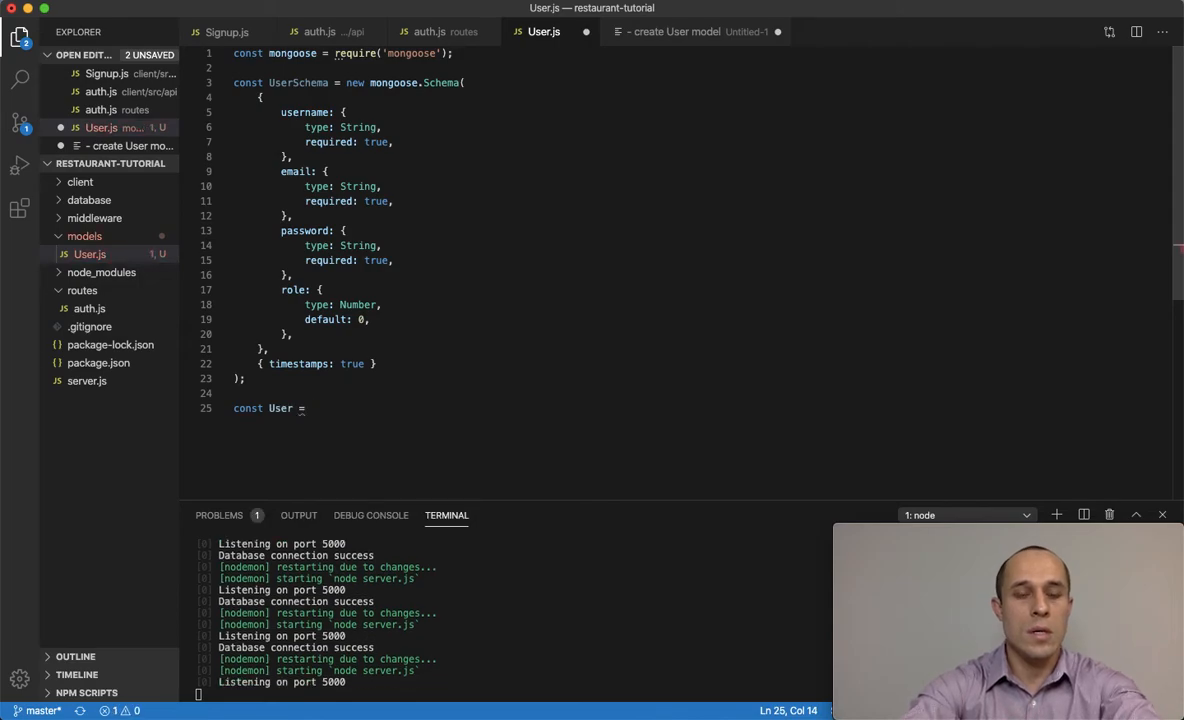
{"action": "type", "text": "model"}
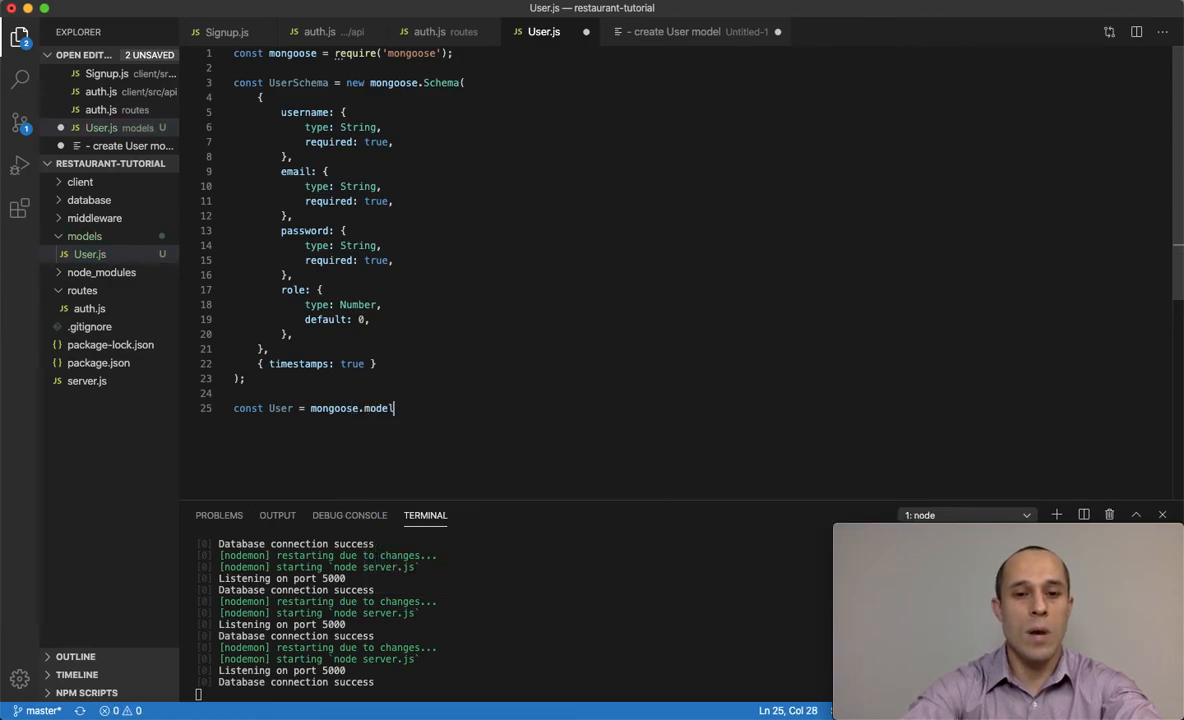
{"action": "type", "text": "('U'"}
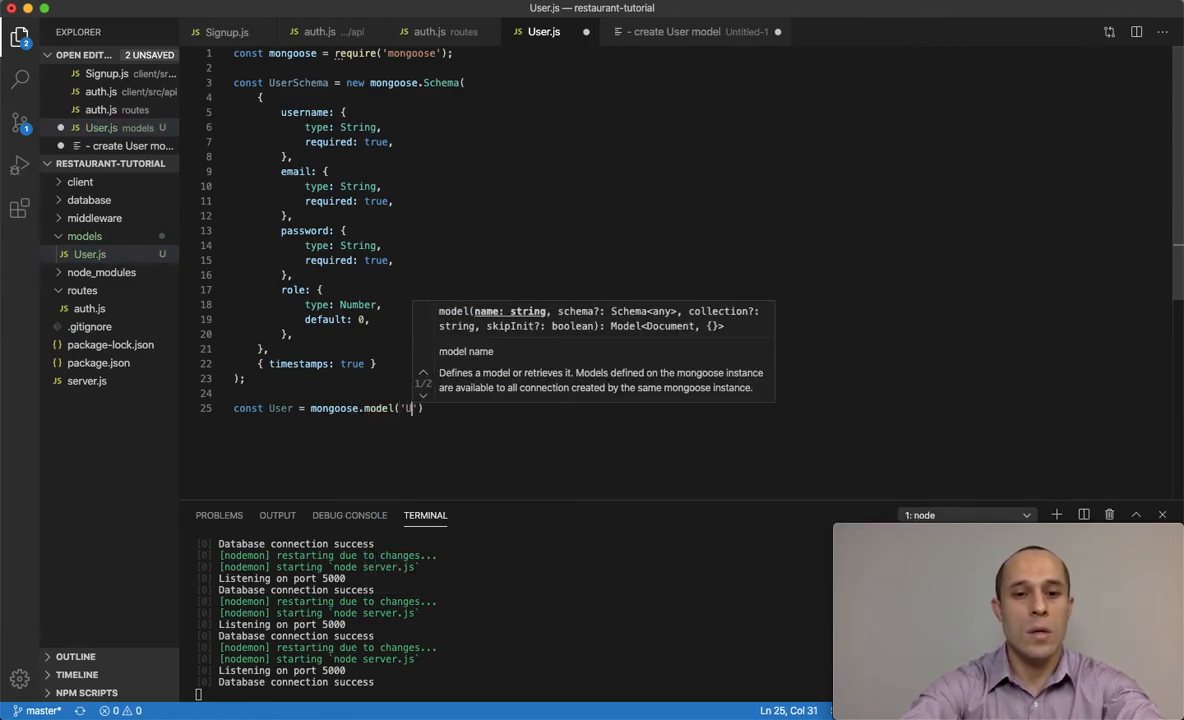
{"action": "type", "text": "ser', UserSchema"}
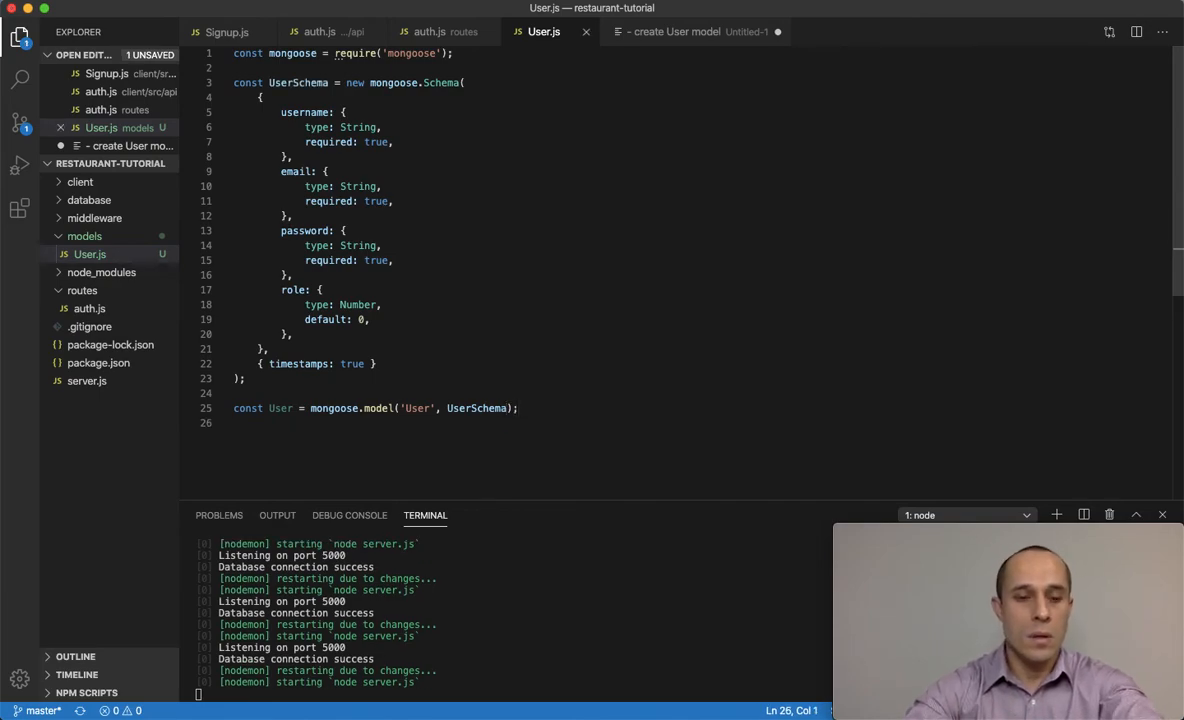
End the file with module.exports = User; and save it
{"action": "type", "text": "mp"}
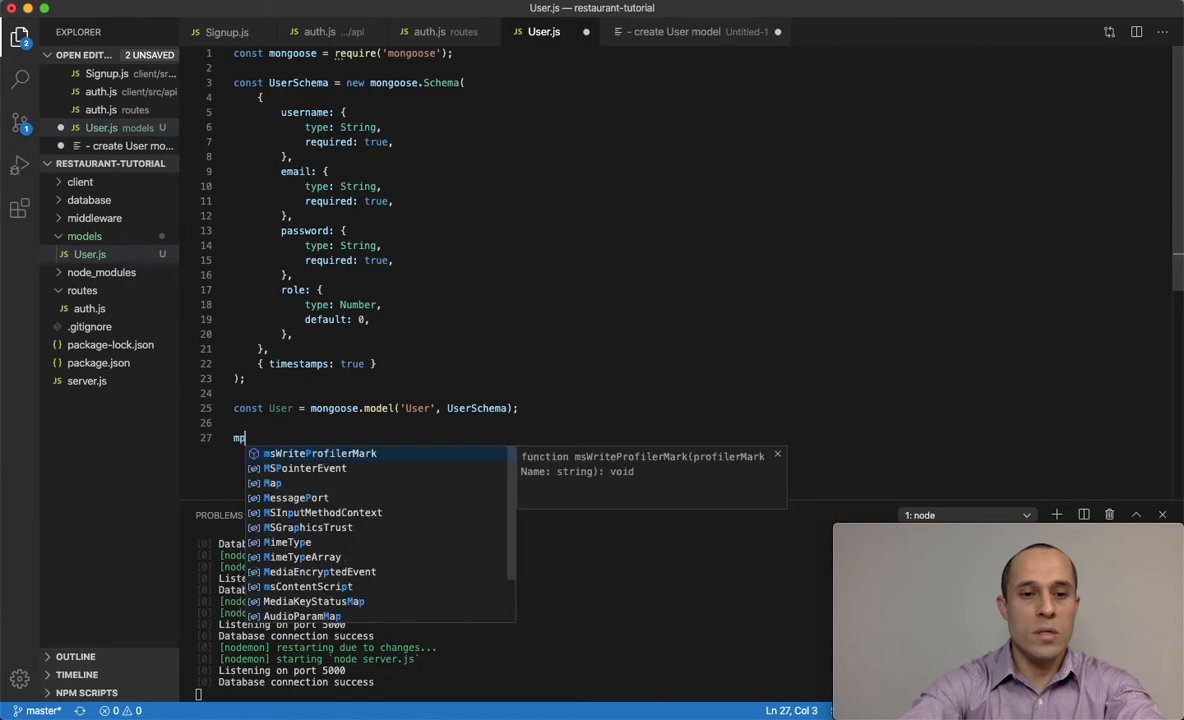
{"action": "type", "text": "odule."}
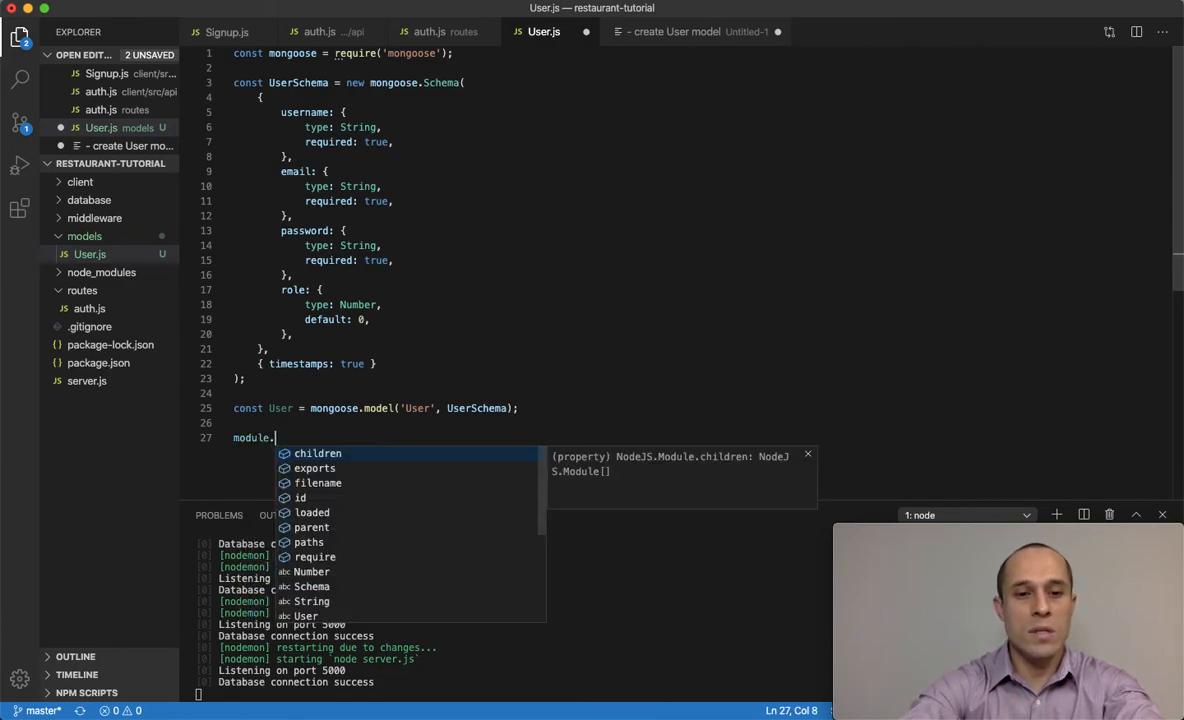
{"action": "type", "text": "exports."}
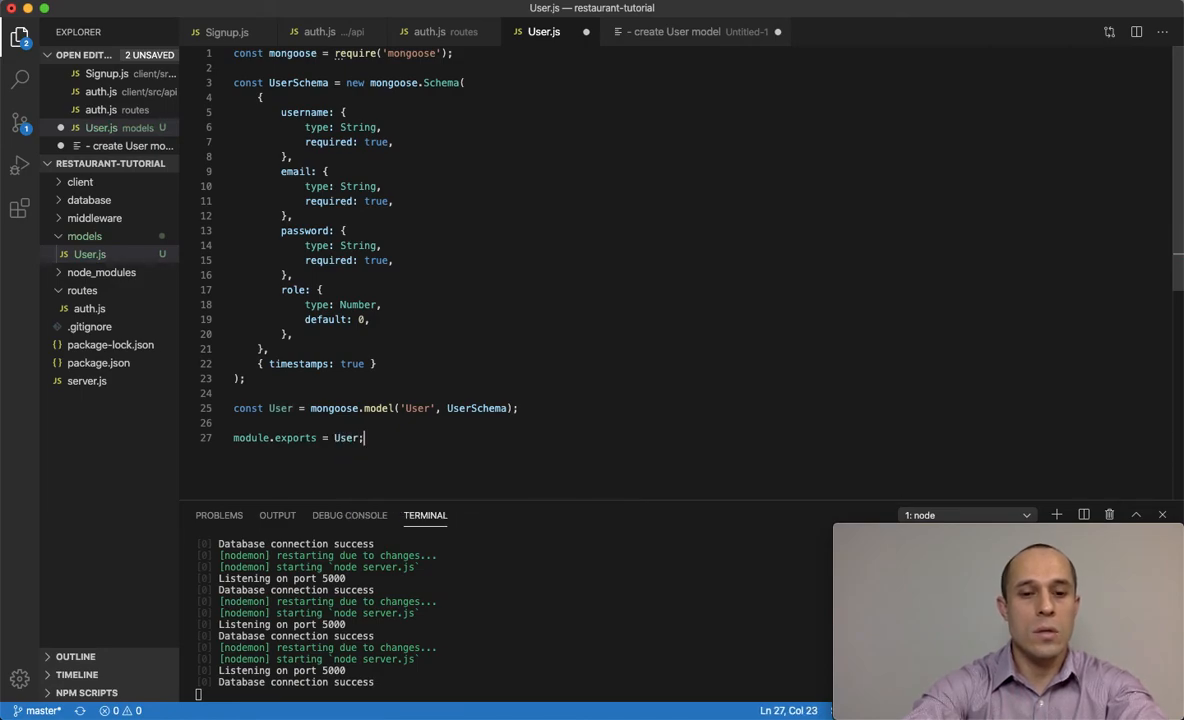
{"action": "key", "text": "enter"}
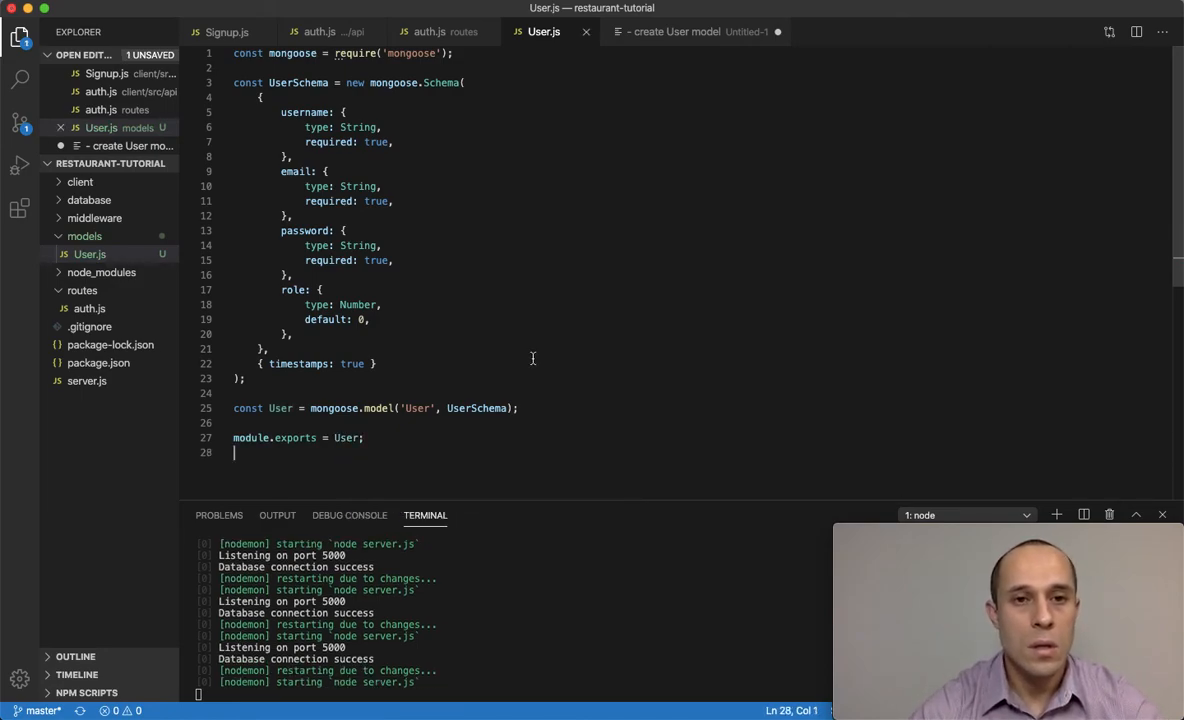
{"action": "left_click", "coordinate": [294, 276]}
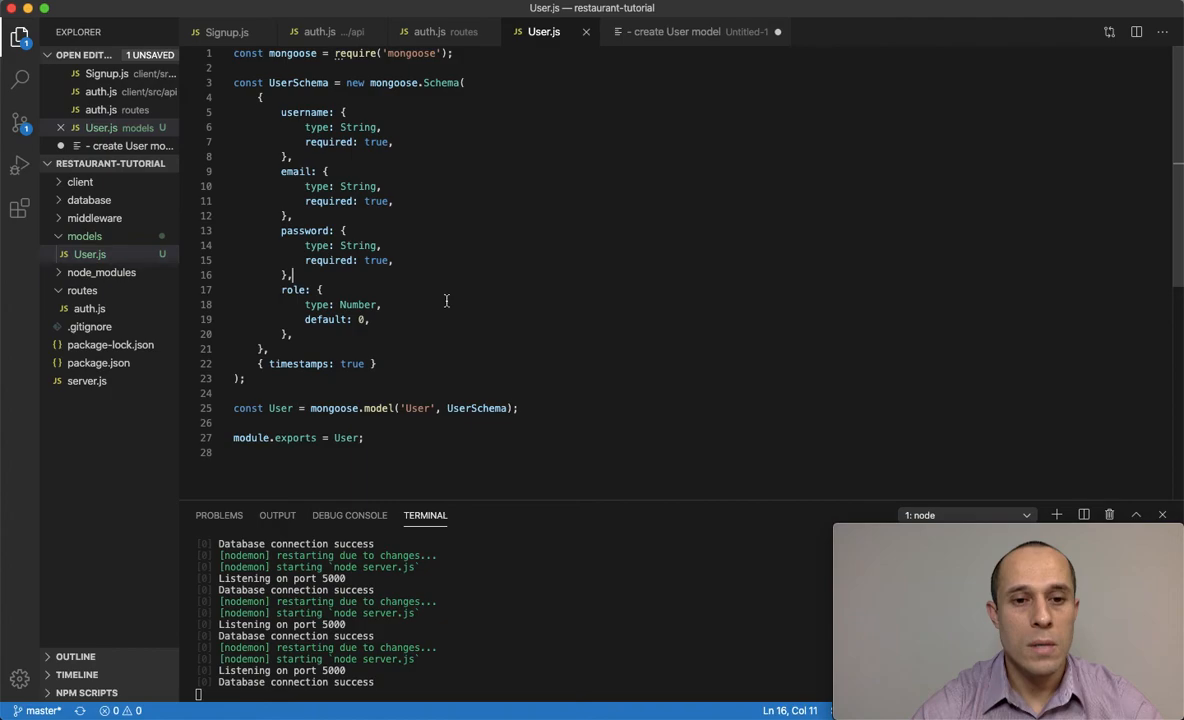
{"action": "left_click", "coordinate": [364, 438]}
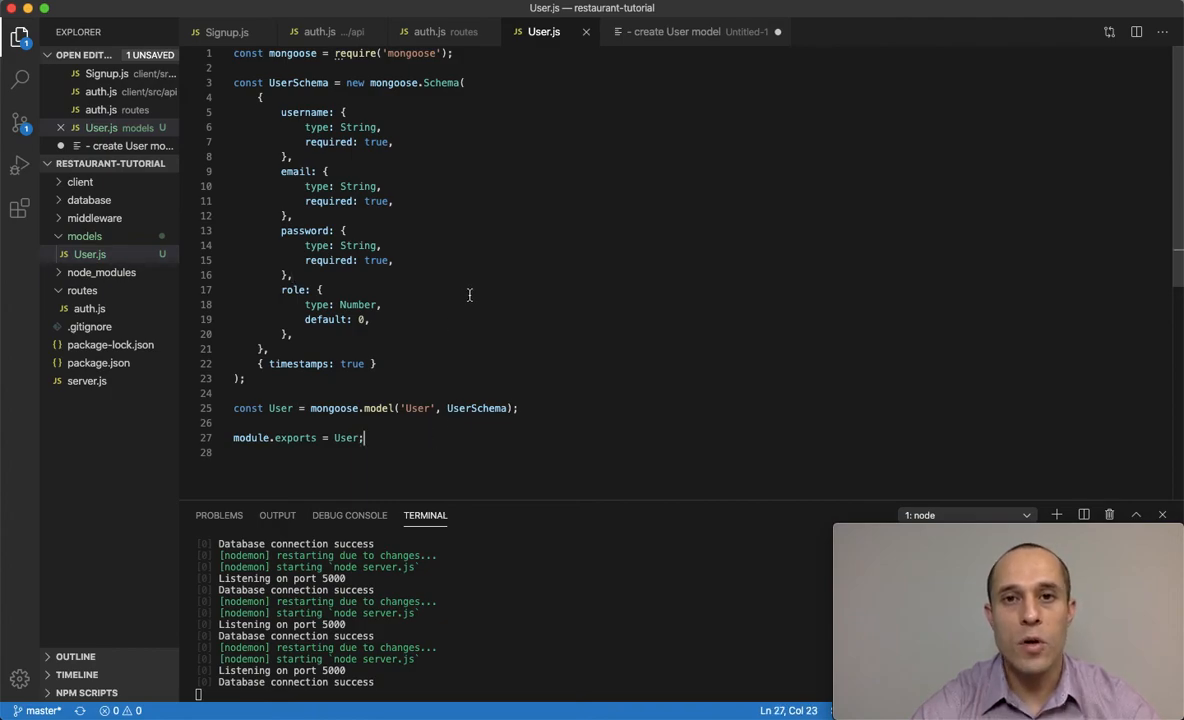
{"action": "mouse_move", "coordinate": [474, 308]}
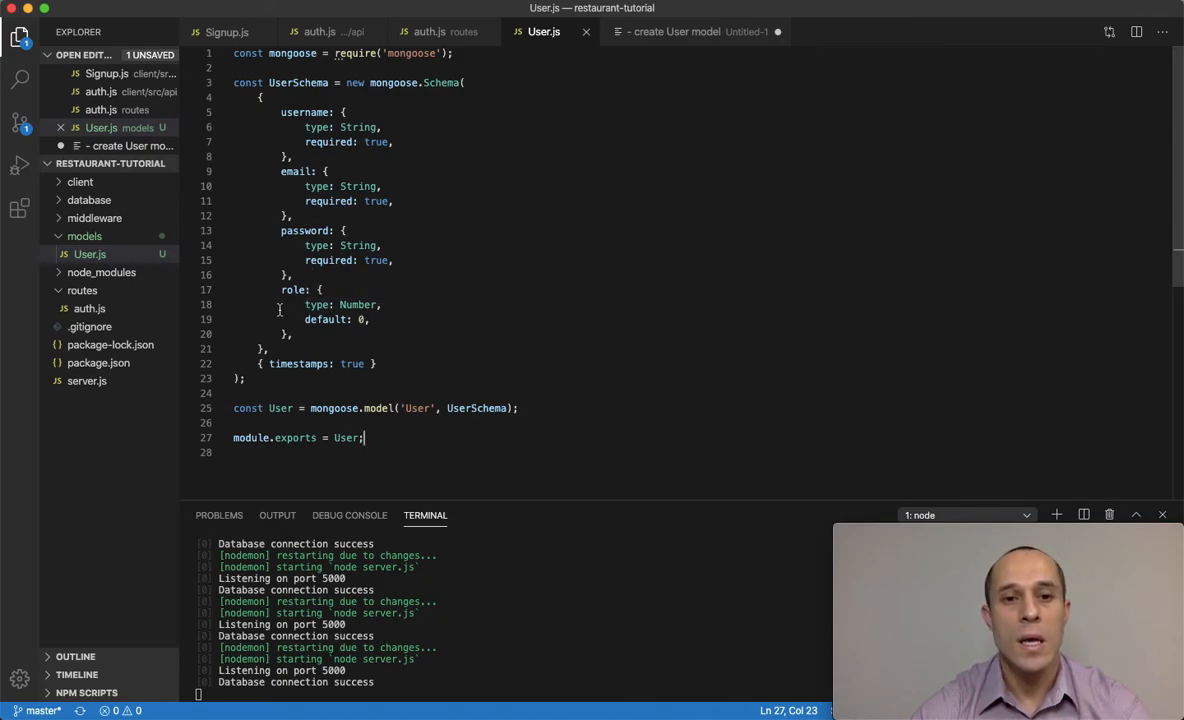
{"action": "mouse_move", "coordinate": [494, 324]}
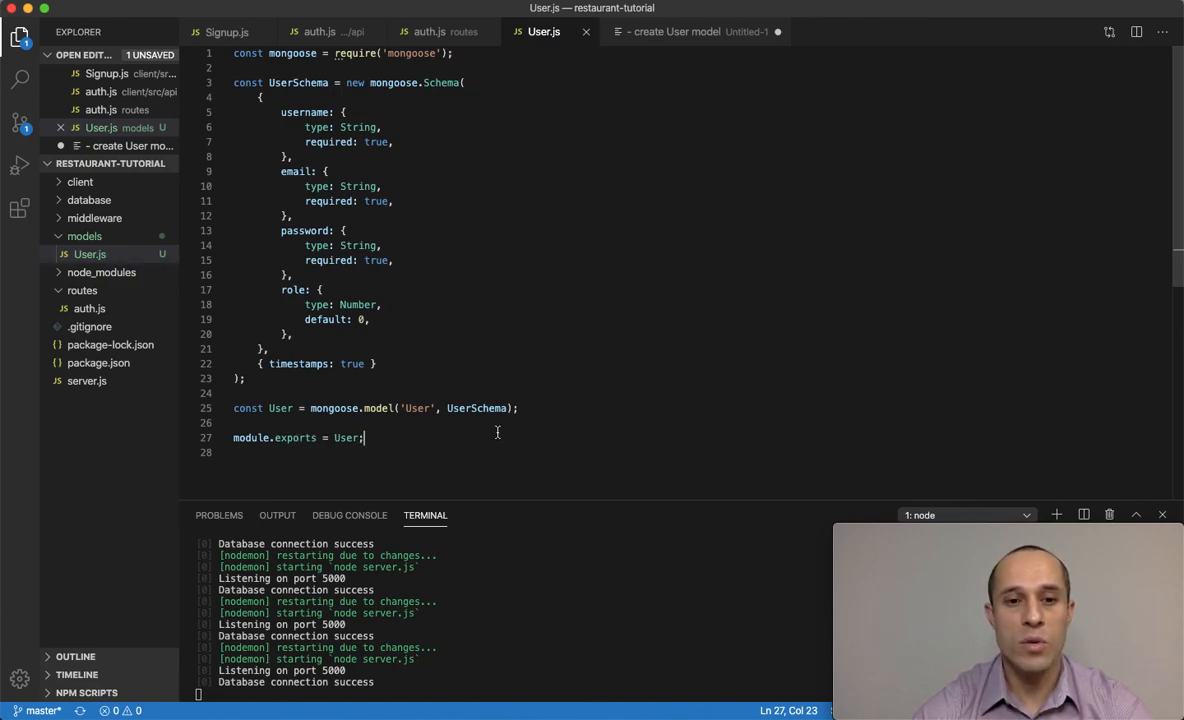
{"action": "mouse_move", "coordinate": [642, 300]}
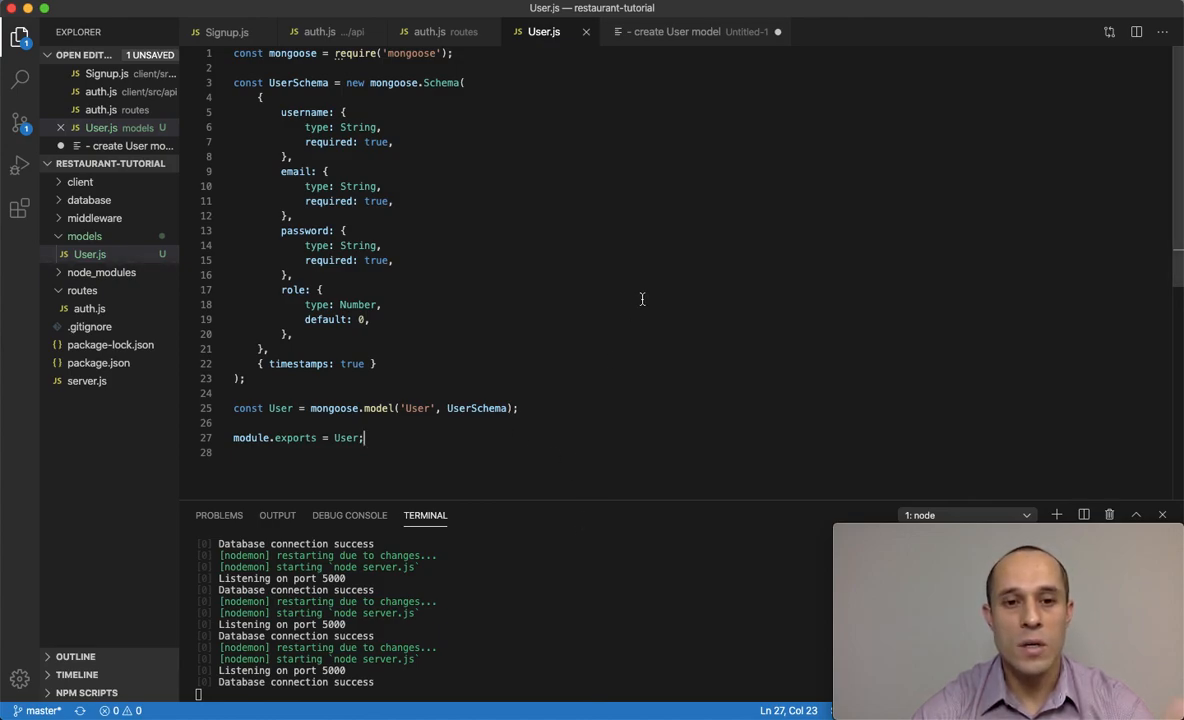
{"action": "mouse_move", "coordinate": [532, 438]}
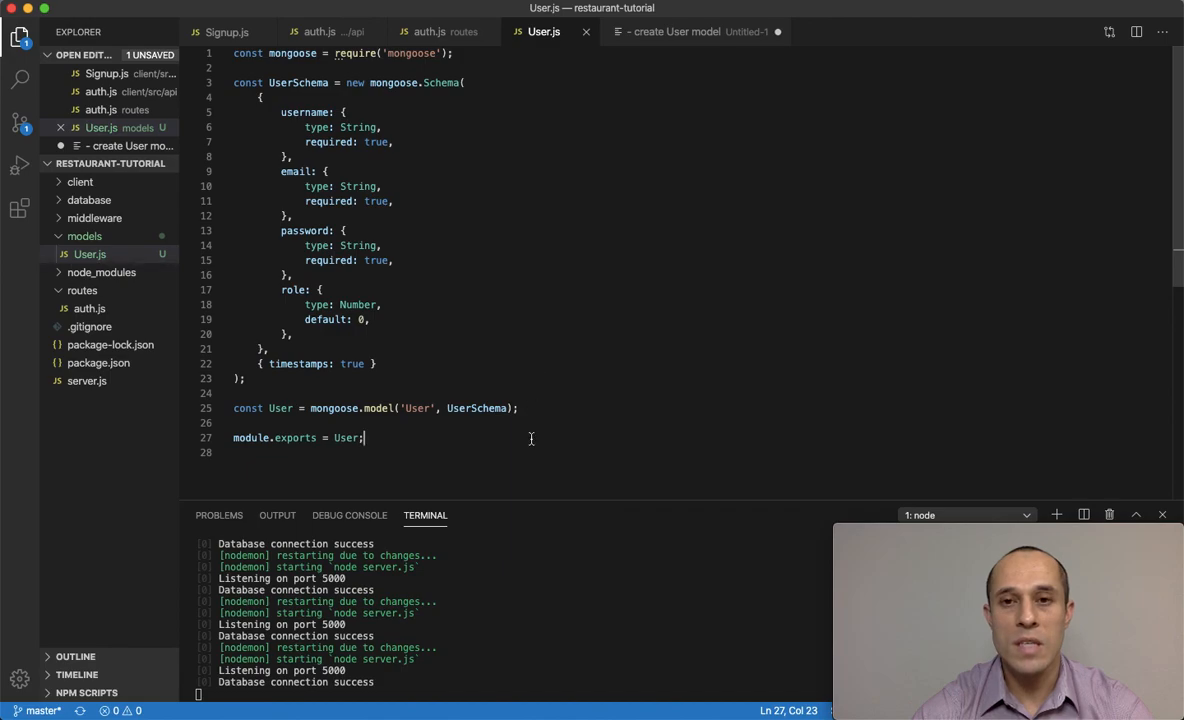